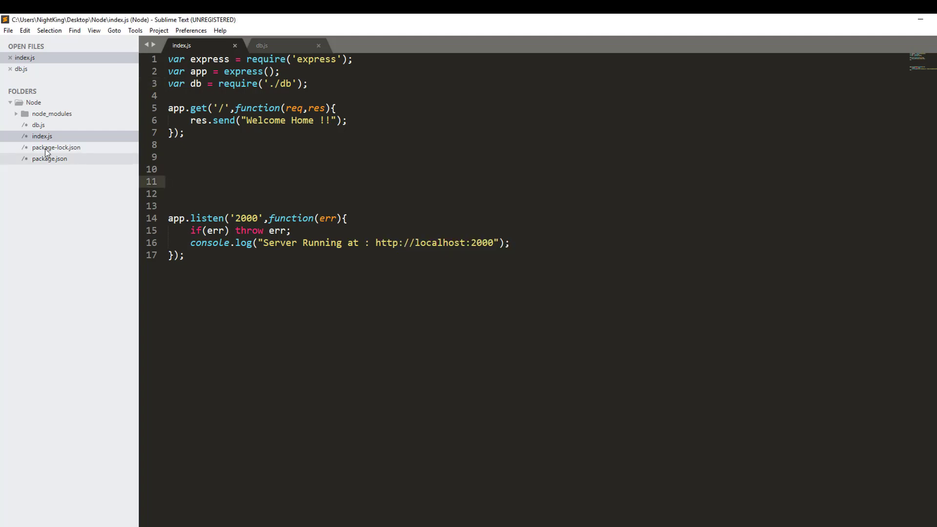
Step: Glance at package.json's dependencies, then add the comment '// create databse' on line 10 of index.js
left_click(261, 45)
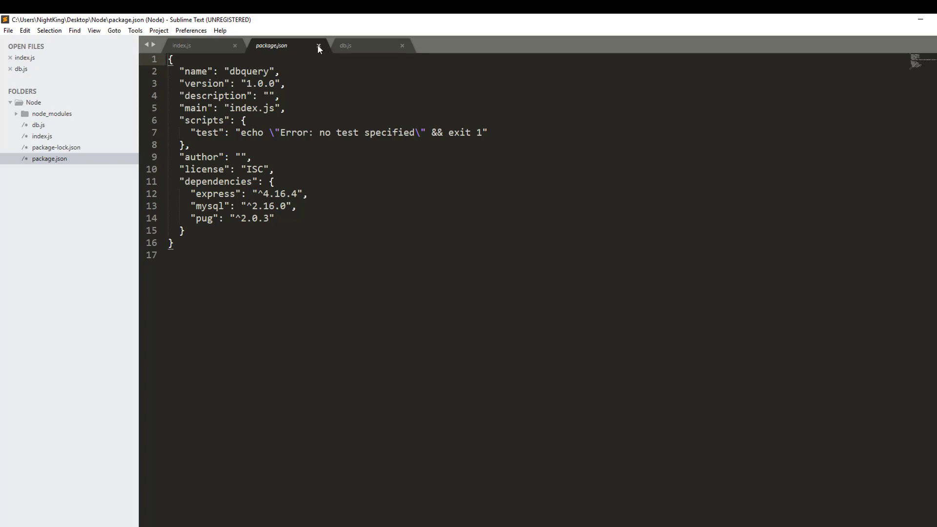
left_click(318, 45)
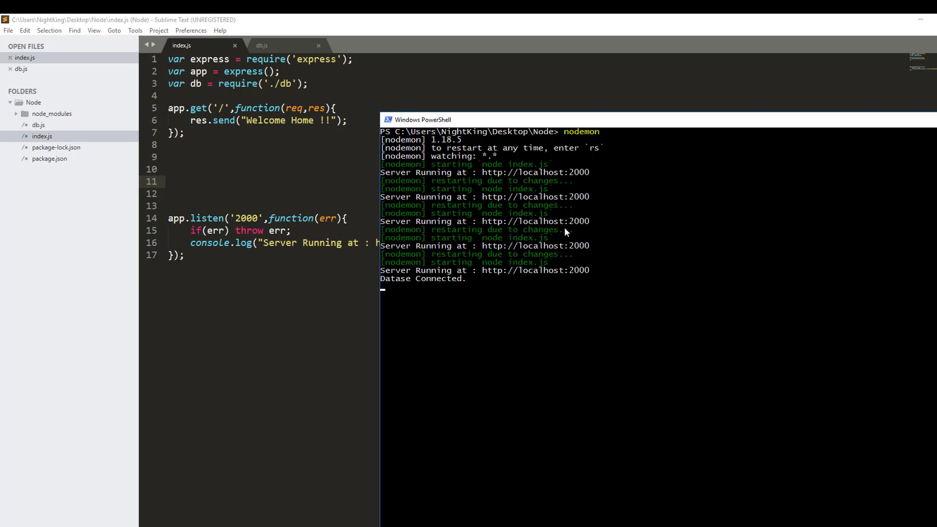
mouse_move(591, 232)
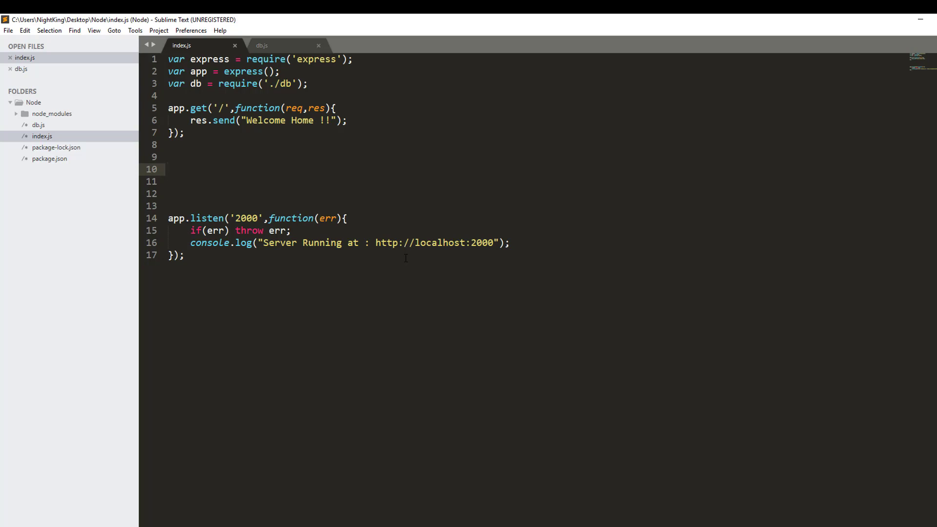
left_click(169, 169)
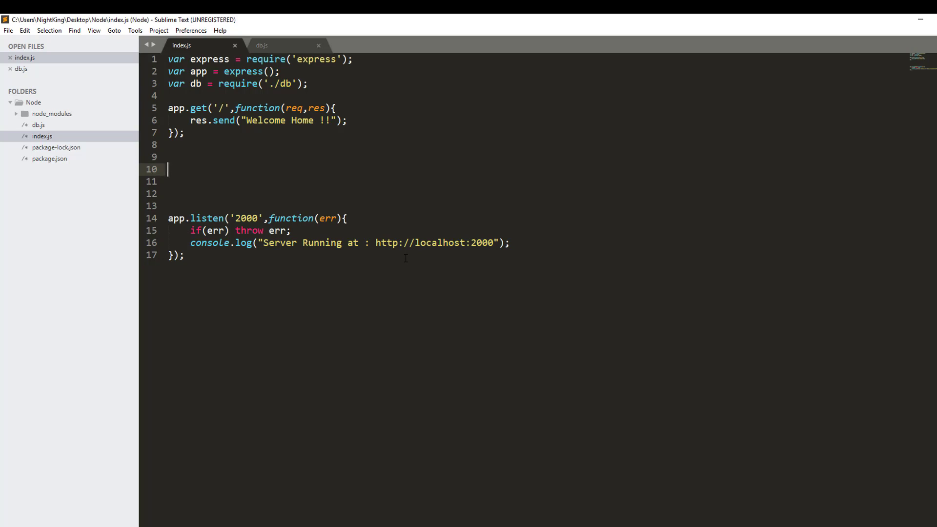
type("// create databse")
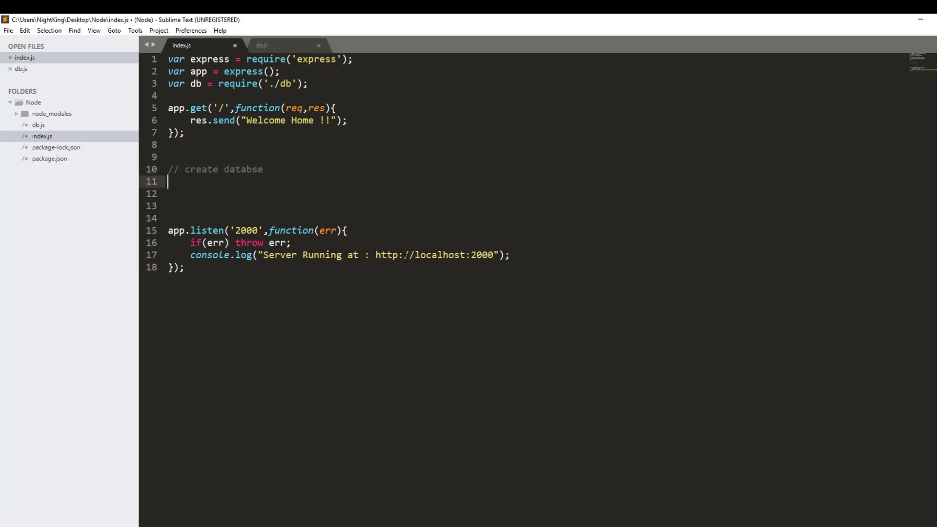
Step: Declare the GET route app.get('/createdb',function(req,res){ })
type("app")
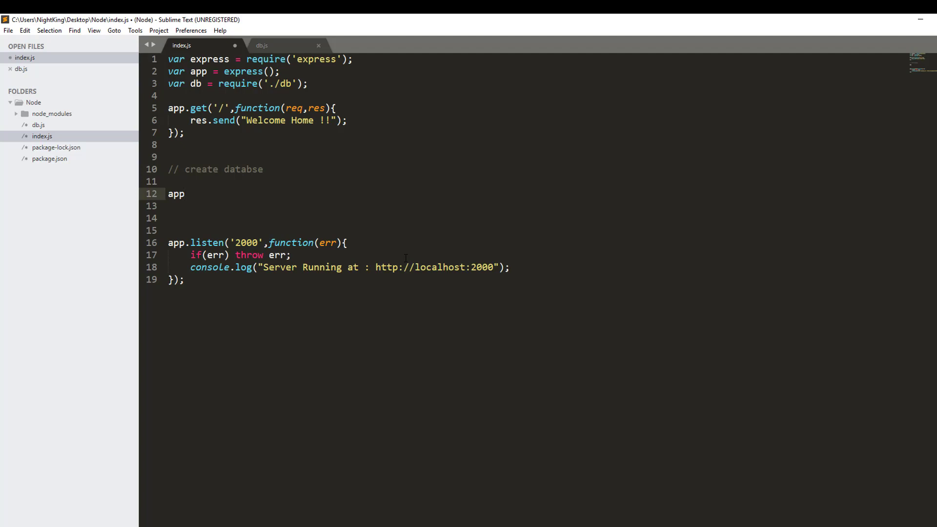
type(".")
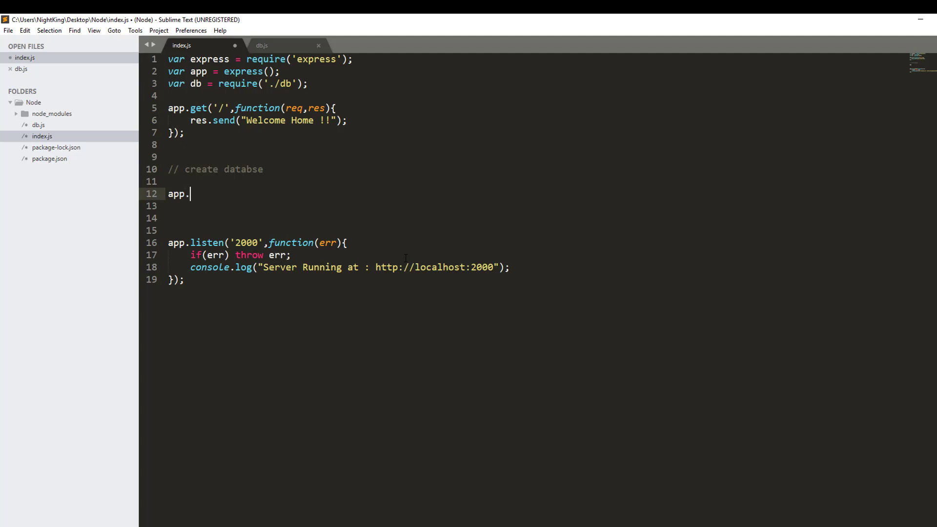
type("get()")
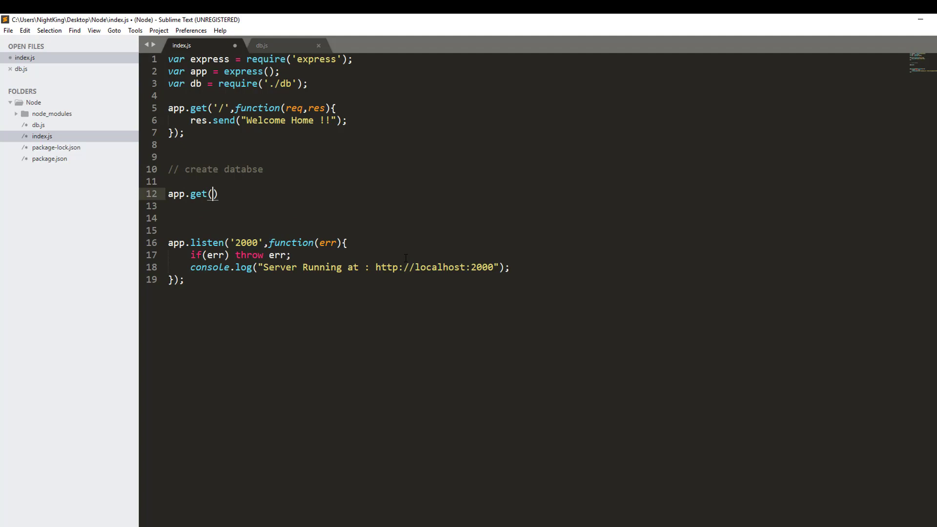
type("''")
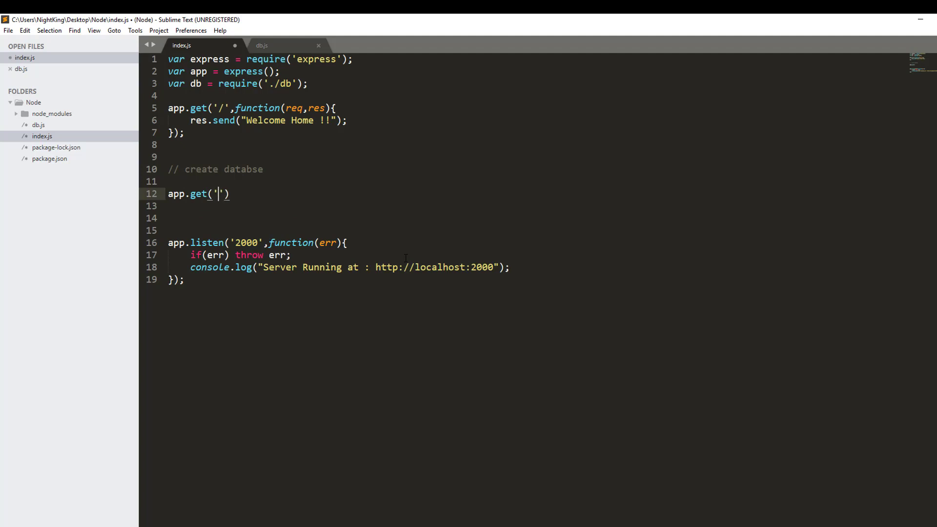
type("/create")
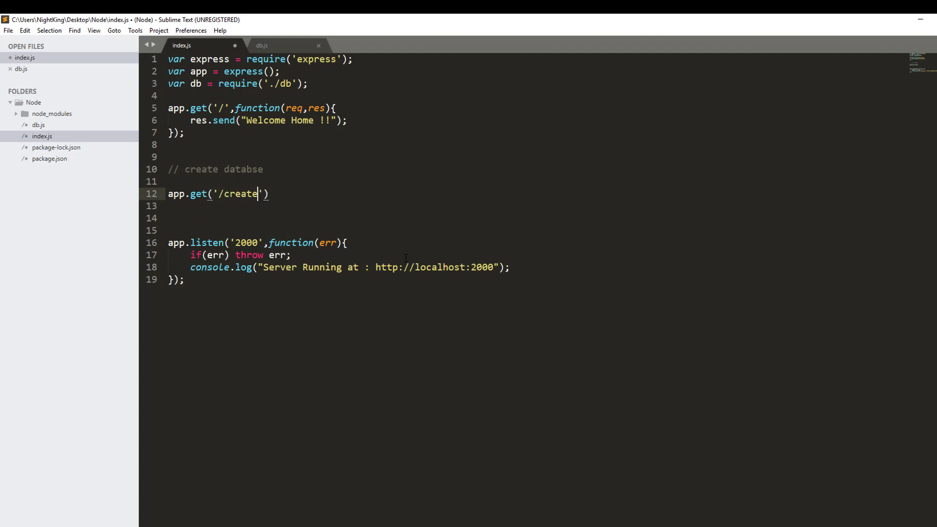
type("db")
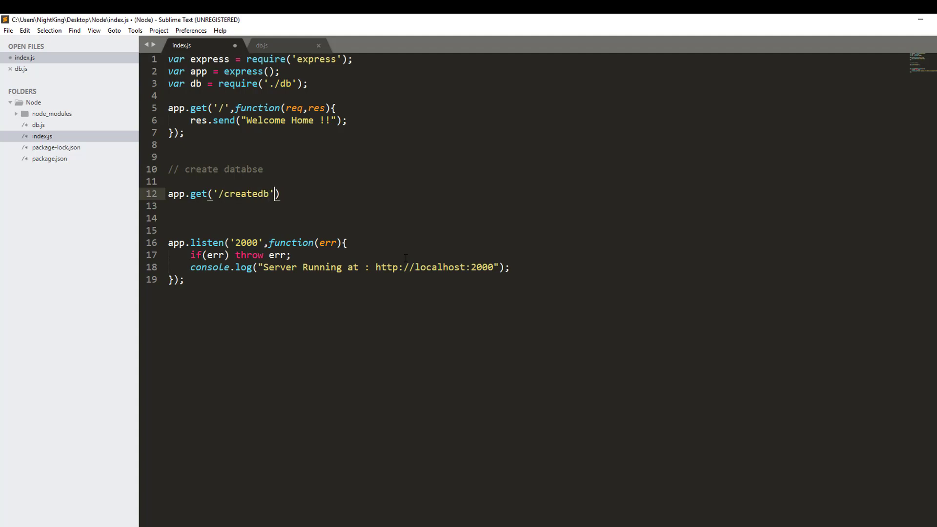
type(",function(req,res")
left_click(538, 205)
type("let sql")
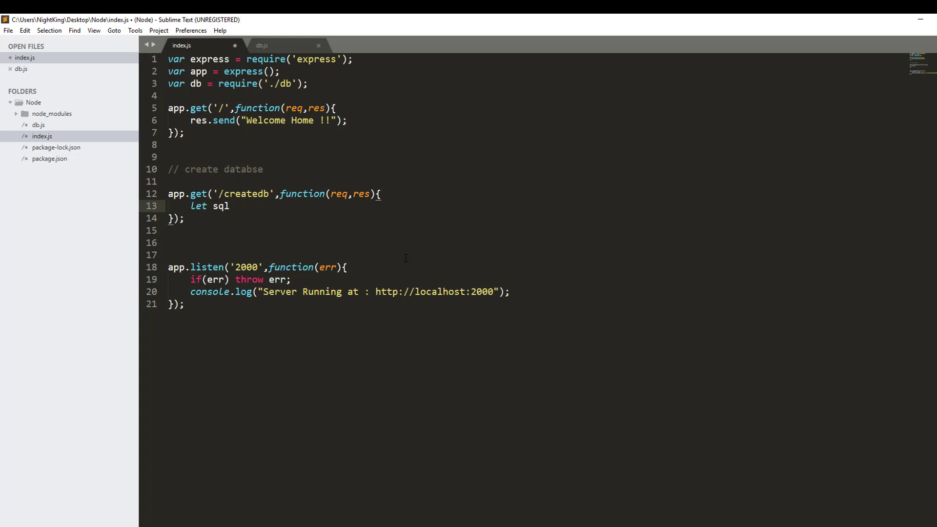
Step: Define let sql = "create database dbOp1"; inside the /createdb handler
type("= \"\"")
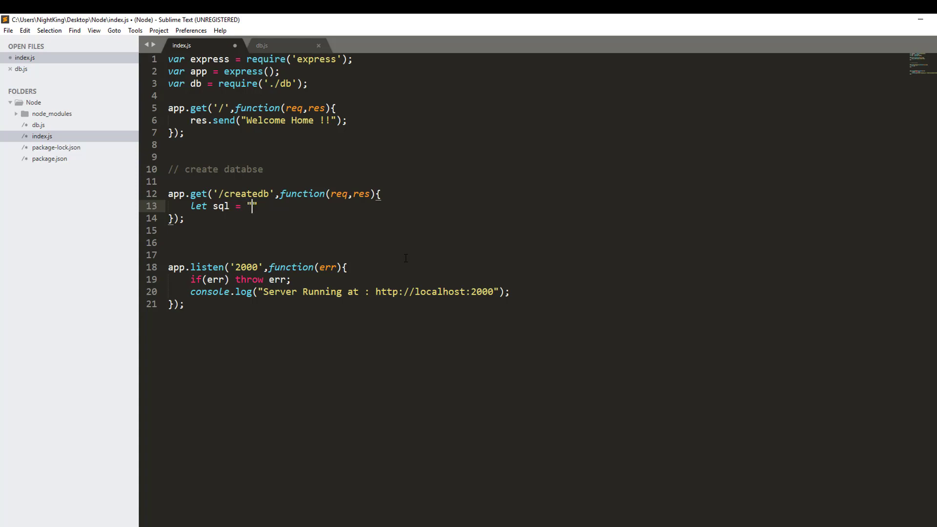
type("c")
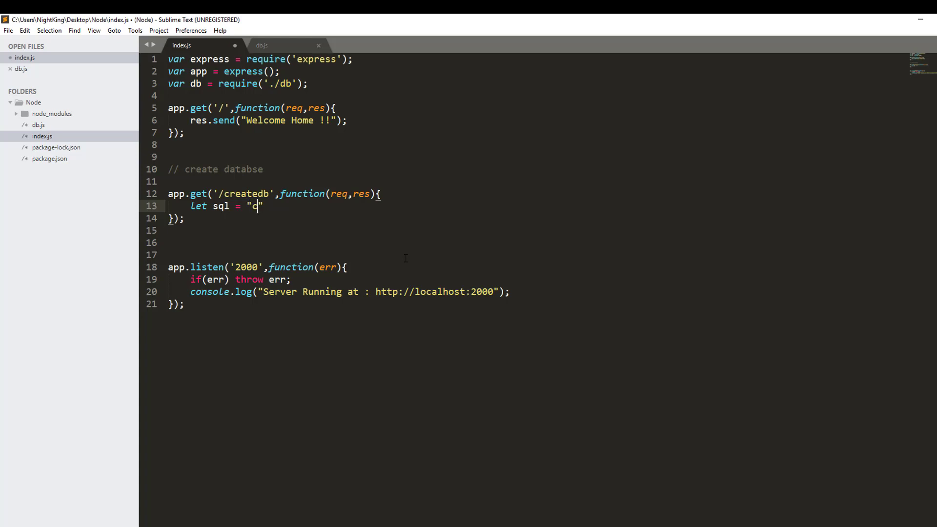
type("reate")
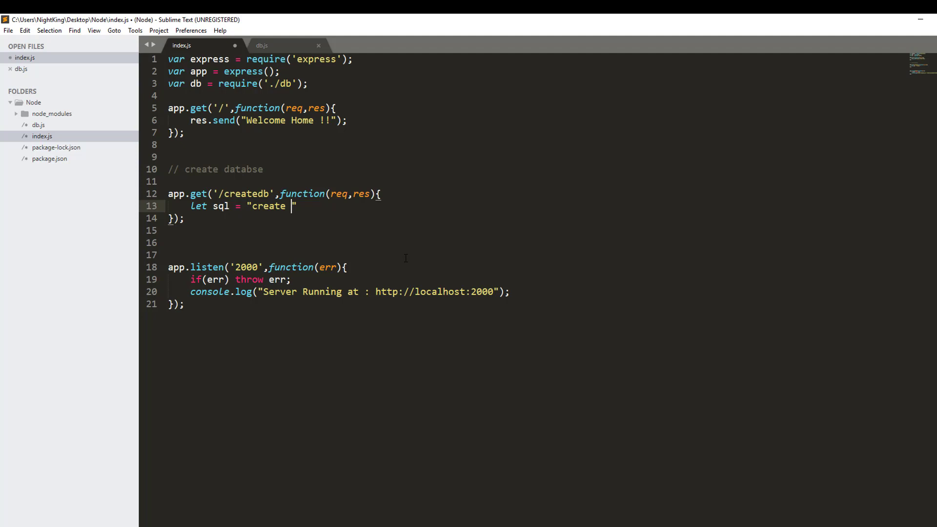
type("database")
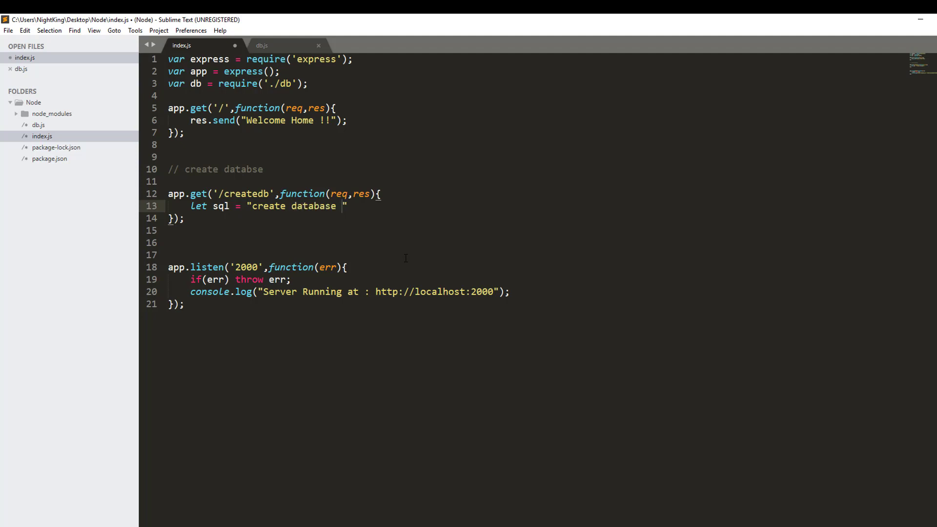
type("db")
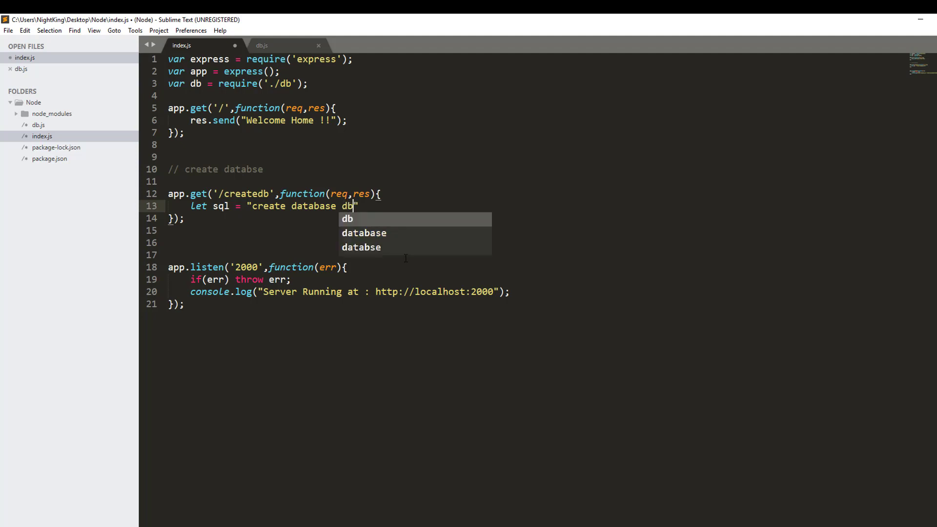
type("Op")
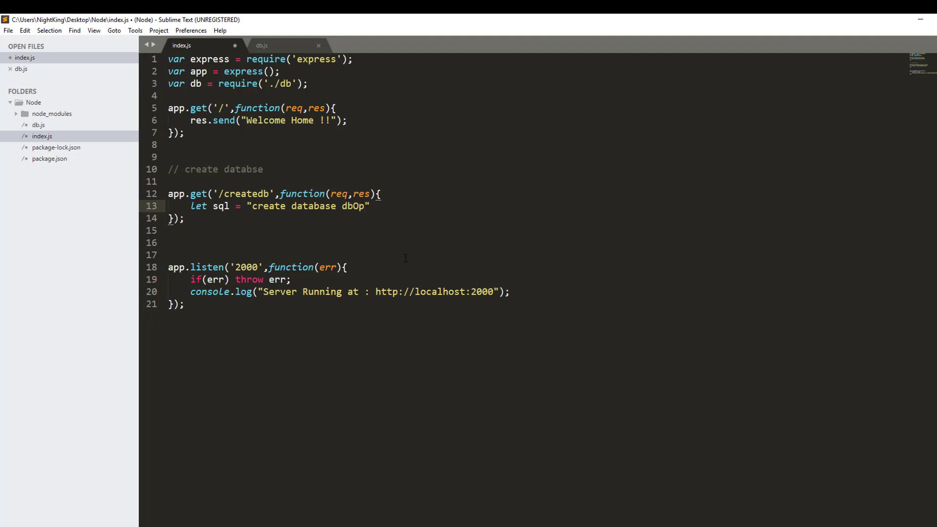
type("1;")
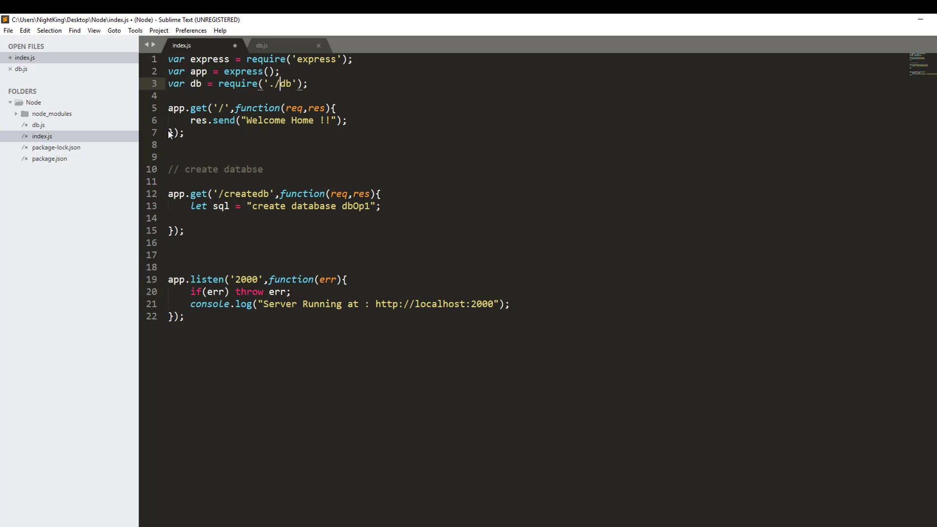
mouse_move(126, 362)
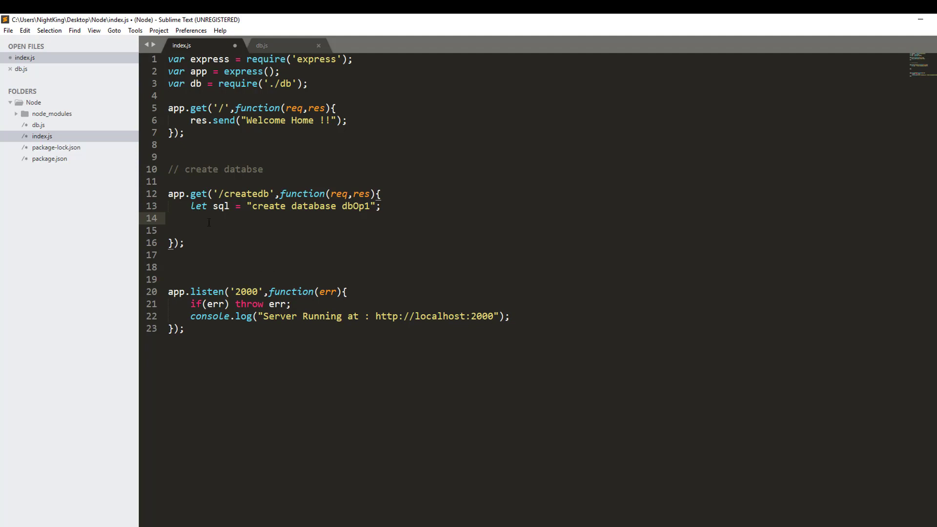
Step: Run db.query(sql, ...) inside the /createdb route body
left_click(190, 230)
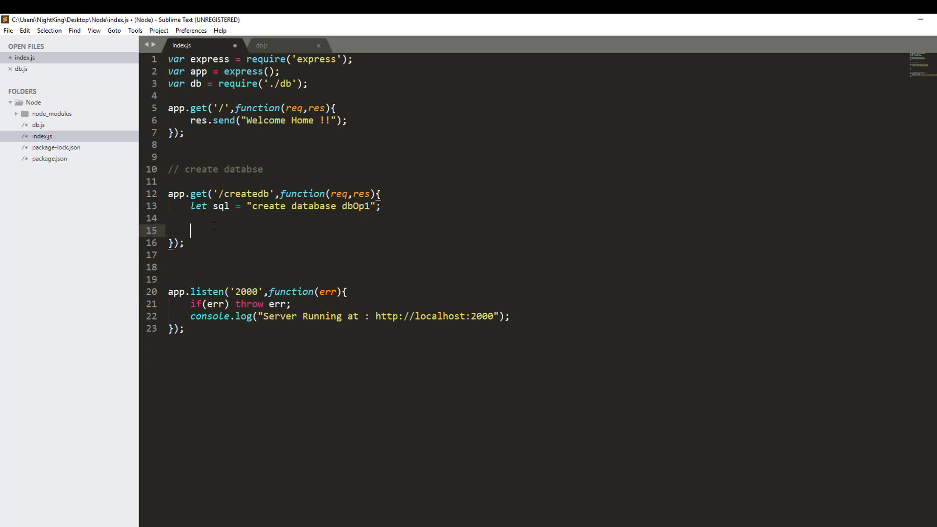
type("d")
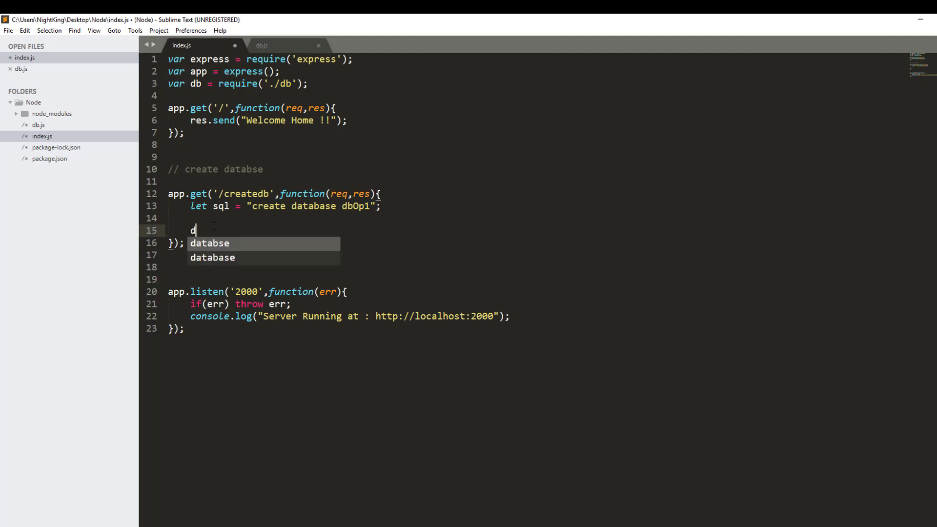
type("b")
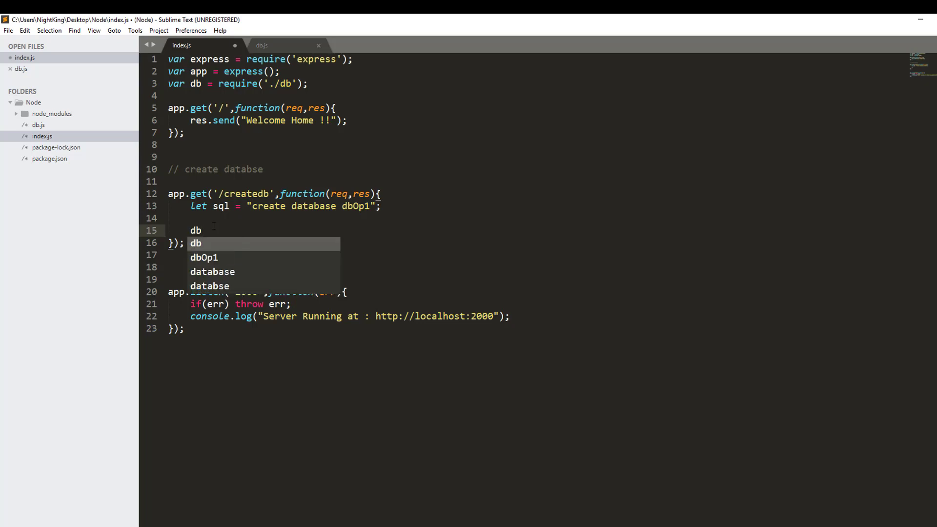
type(".query")
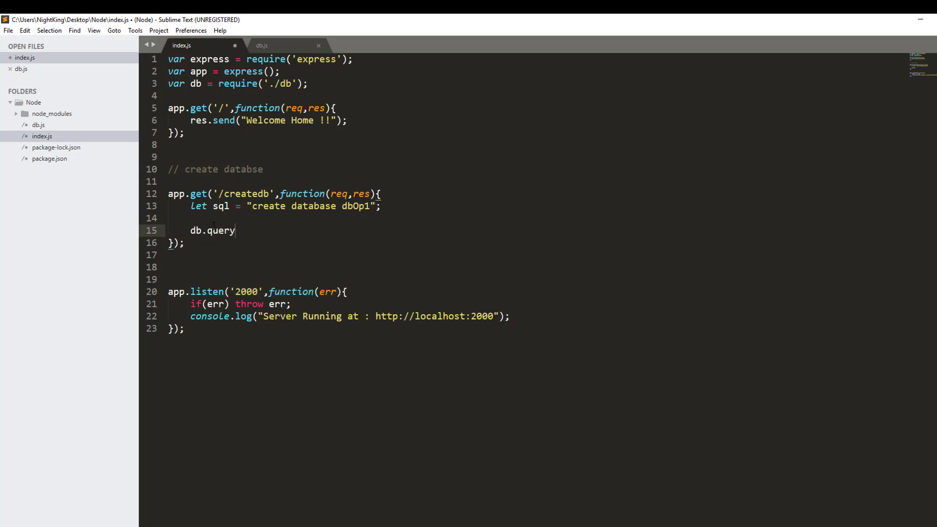
type("(sql)")
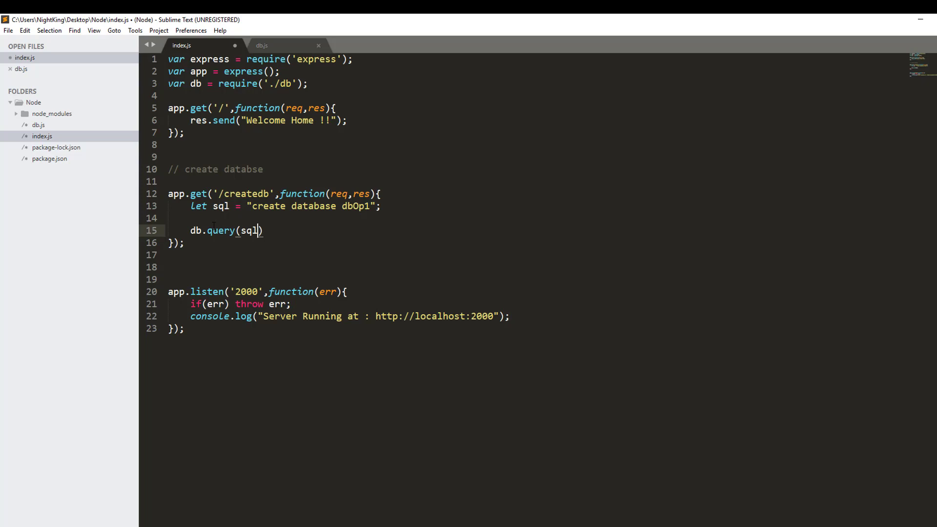
type(",function(err")
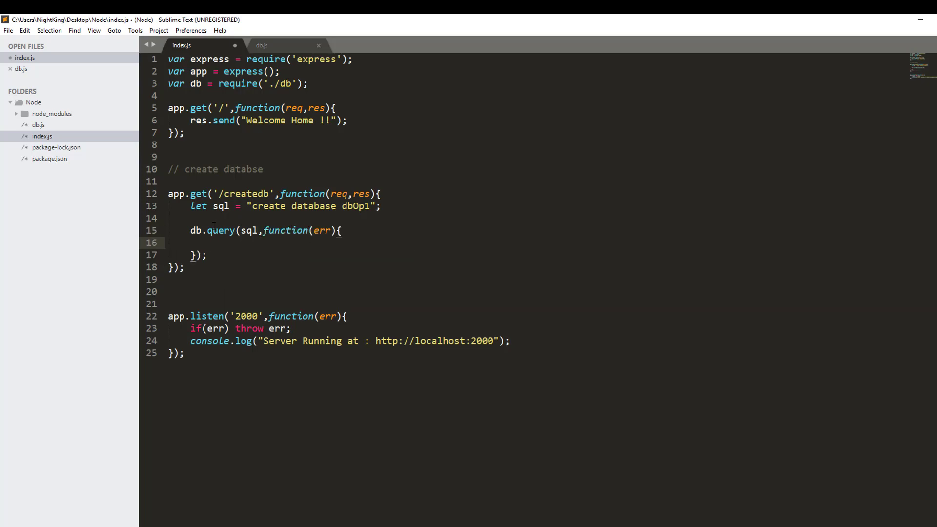
Step: Add if(err) throw err; in the query callback and leave a blank line for the response
type("if(err")
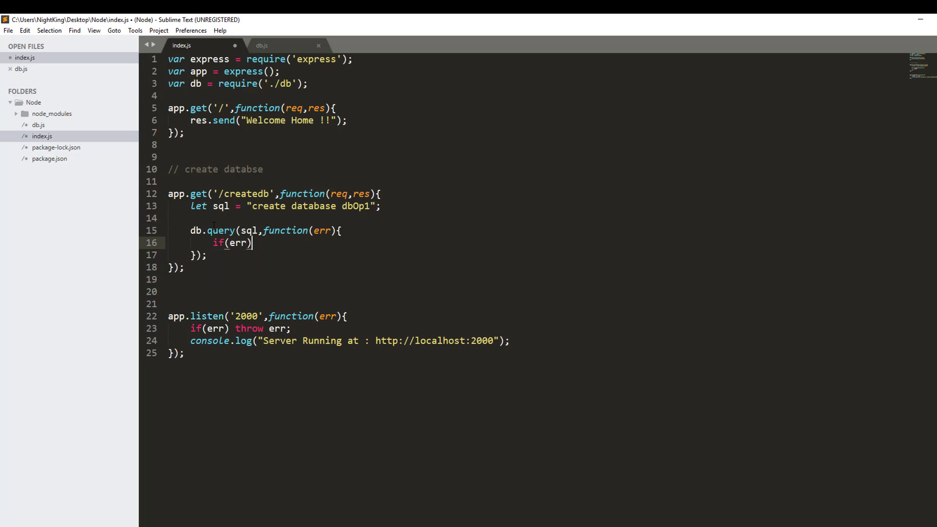
type("throw err;")
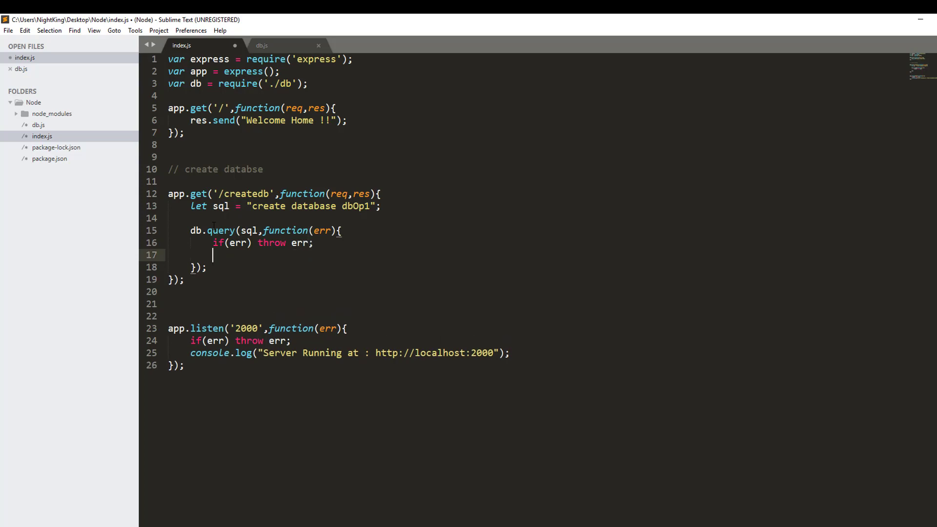
key("Enter")
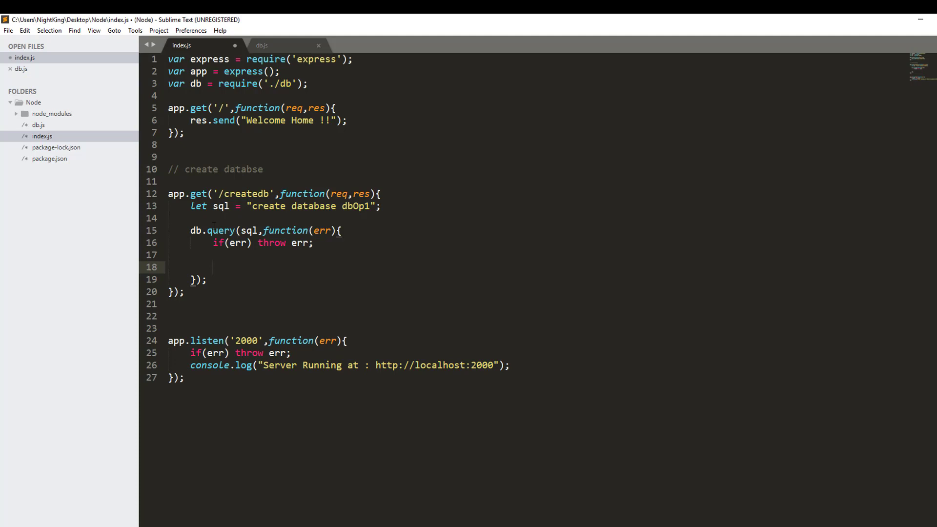
left_click(212, 268)
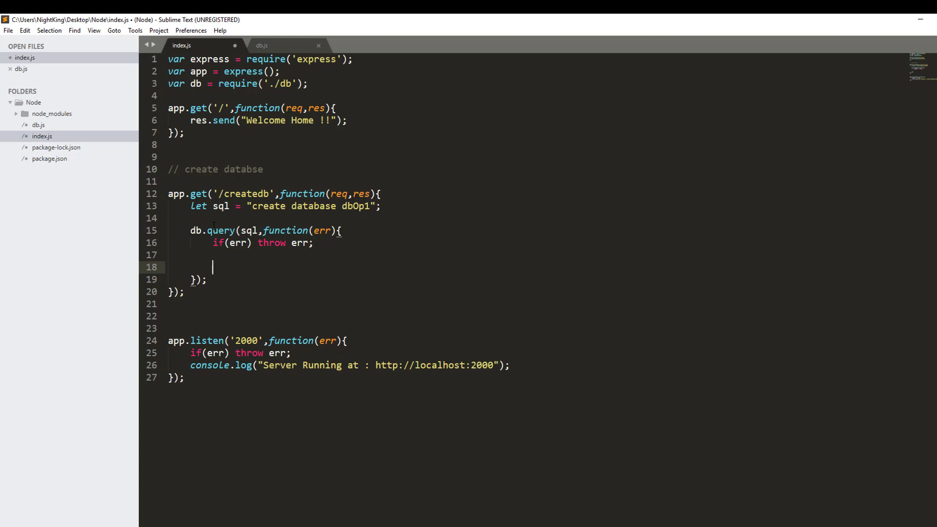
Step: Reply with res.send("Database is Created Successfully"); in the /createdb callback
type("res.send(\"Database is Created Successfully\");")
type("database:")
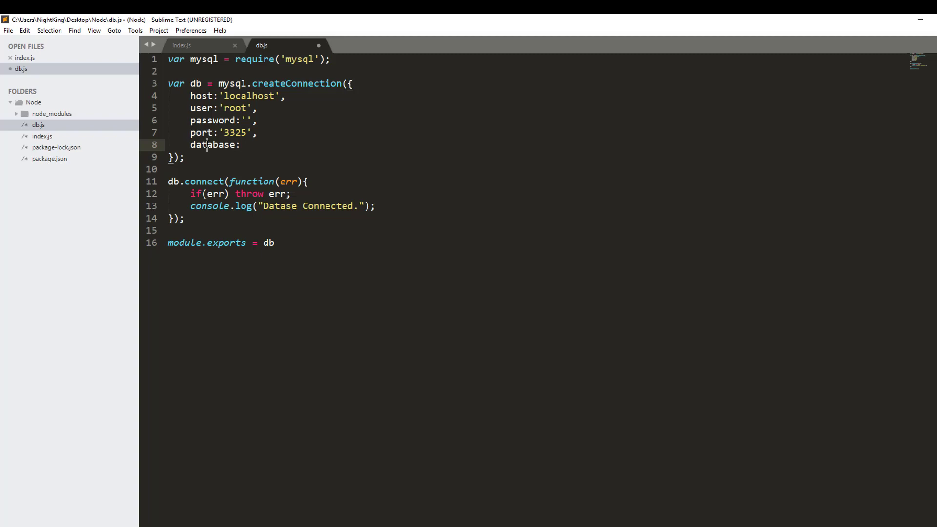
Step: Set database: 'dbop1', in db.js's connection settings and return to index.js
type("'")
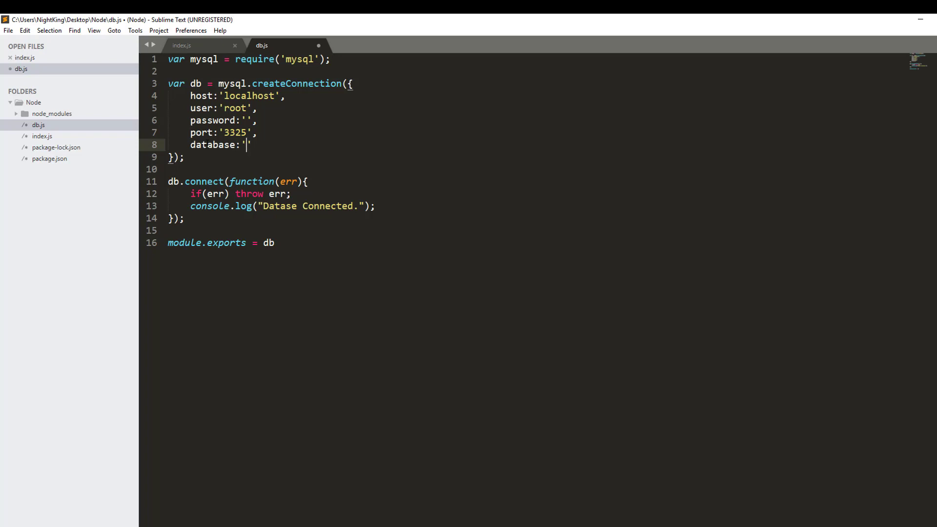
type("dbop1")
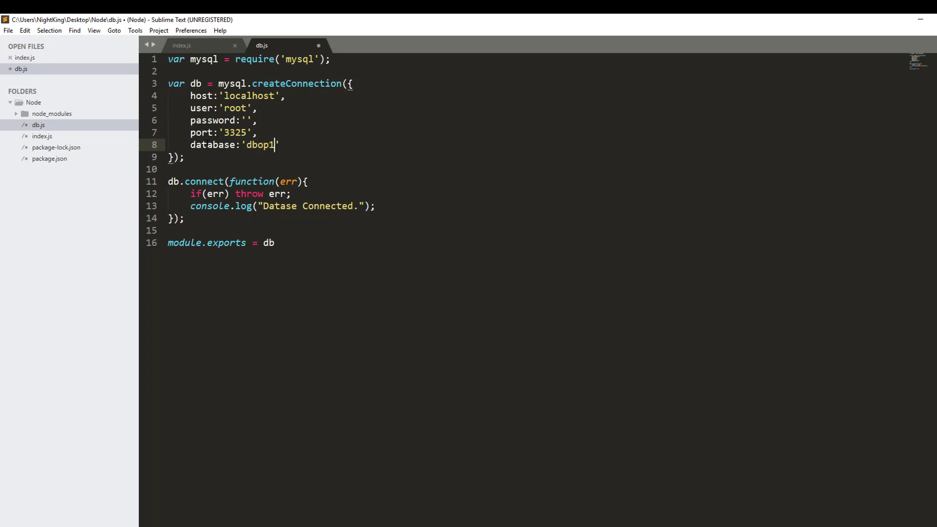
type(",")
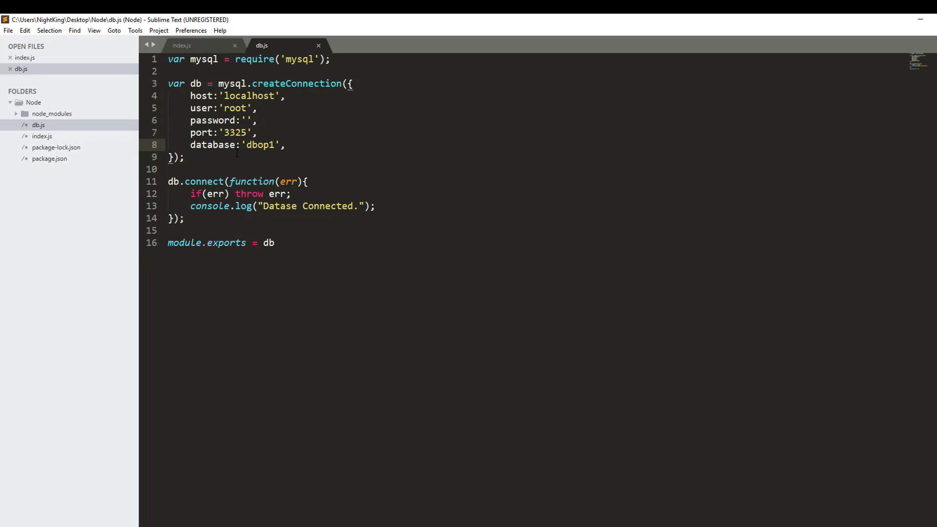
left_click(182, 45)
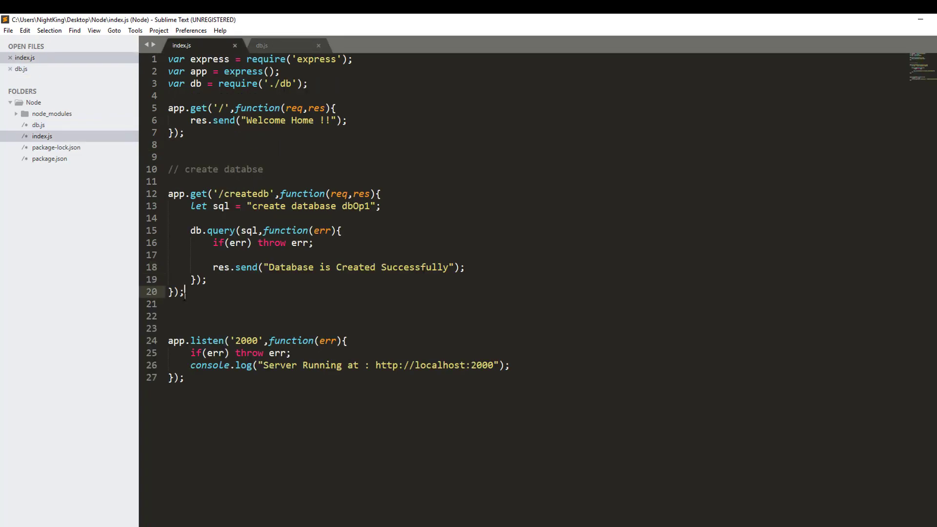
Step: Add a '// create table' comment and an app.get('/create/student',function...) route
type("//")
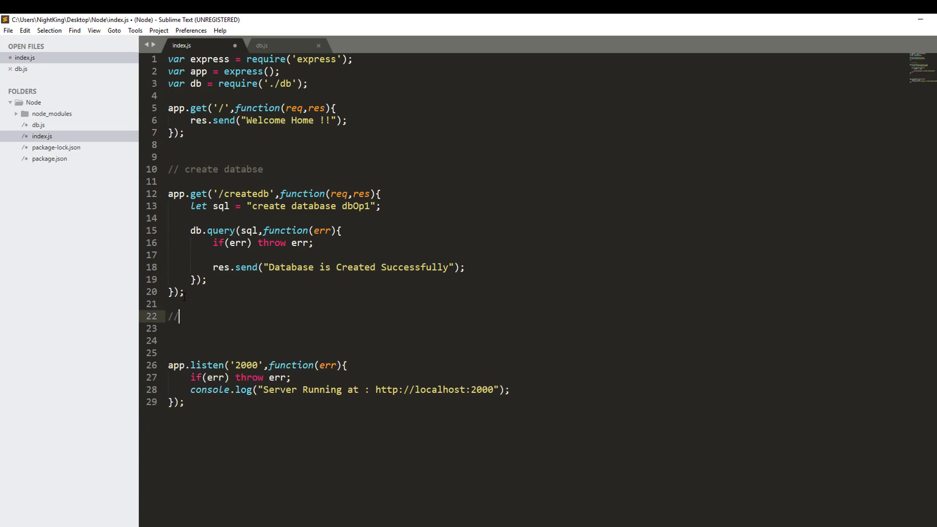
type("create")
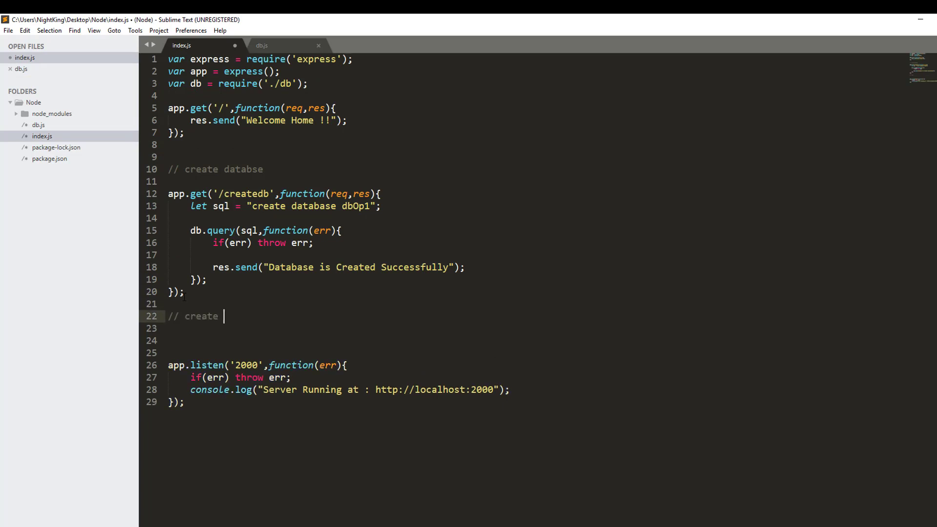
type("table")
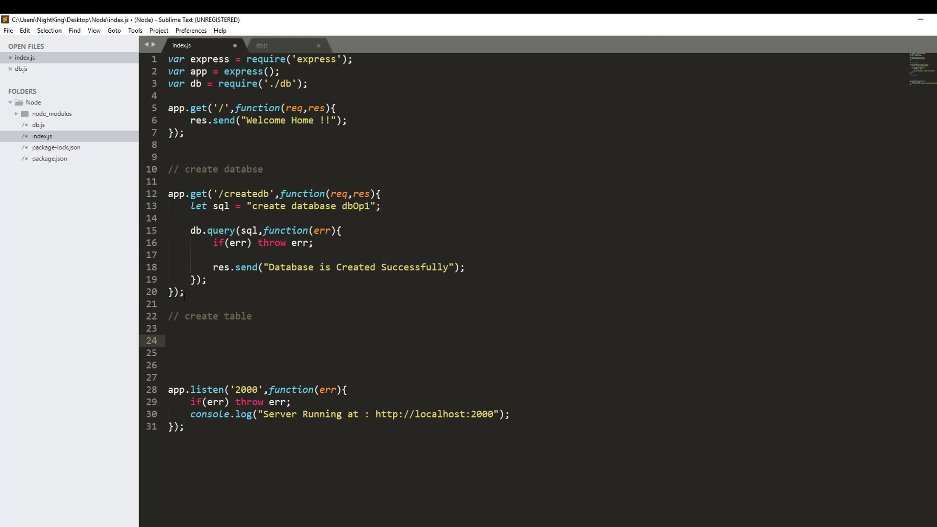
type("app.get('")
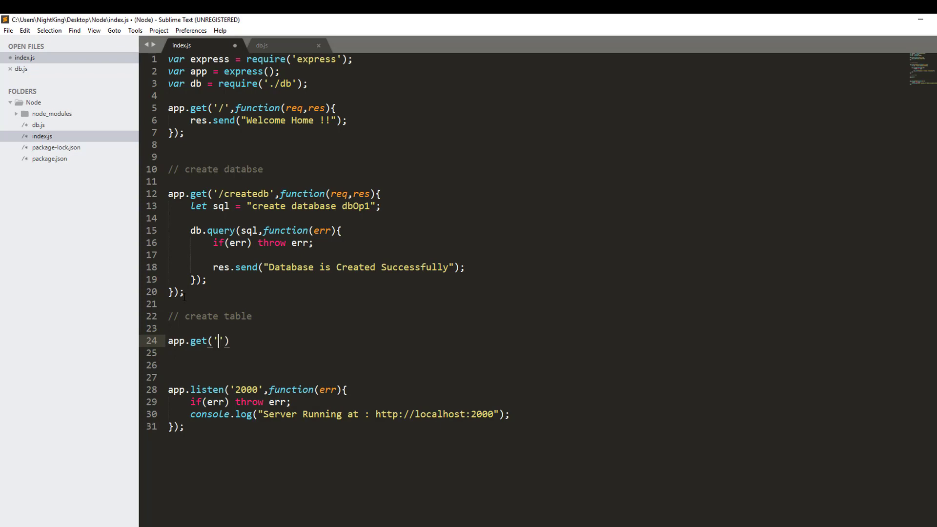
type("/create")
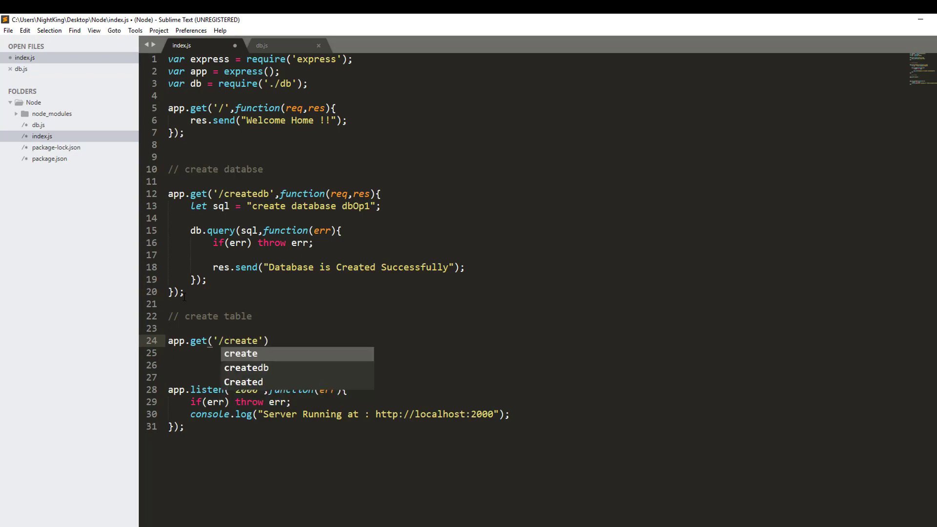
type("Student")
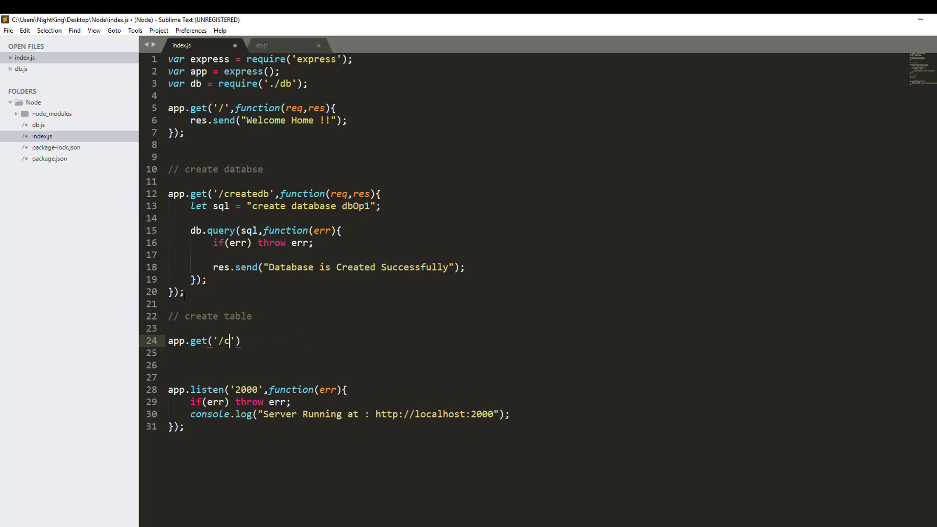
type("ns")
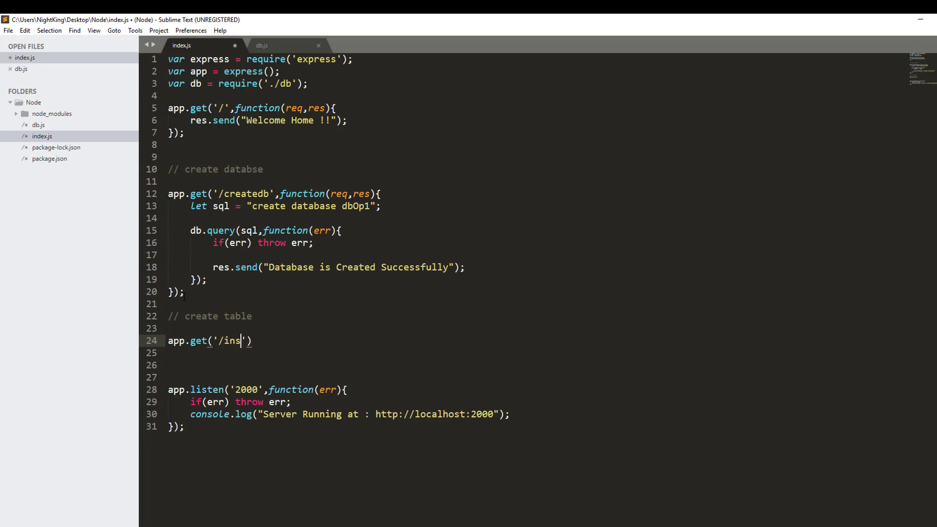
type("create")
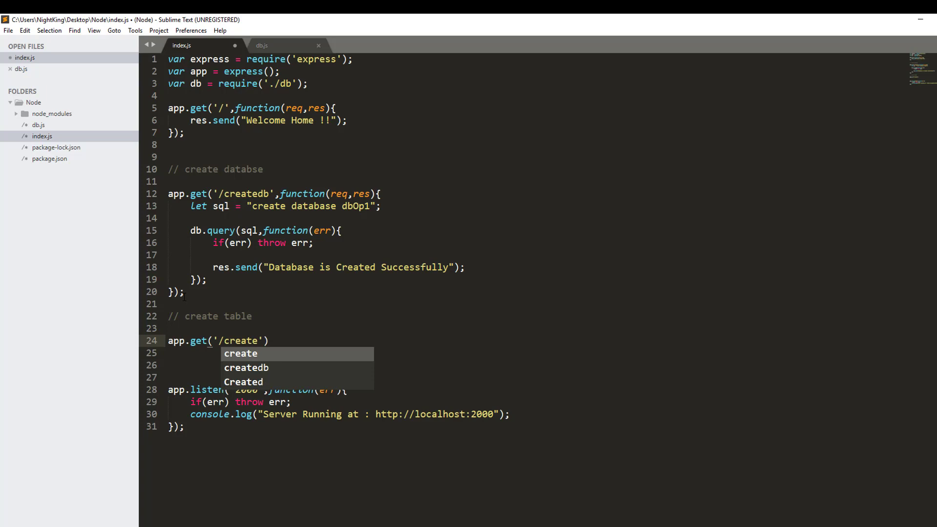
type("/student")
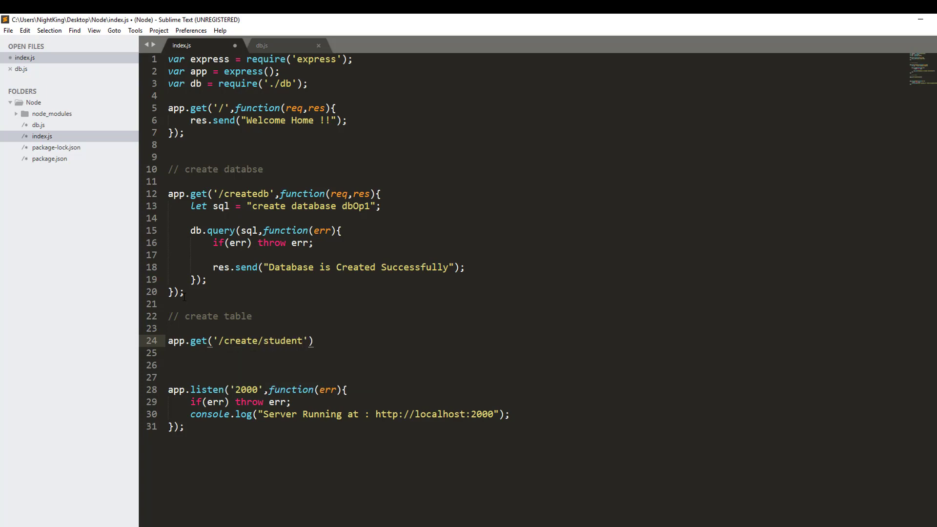
type("fn")
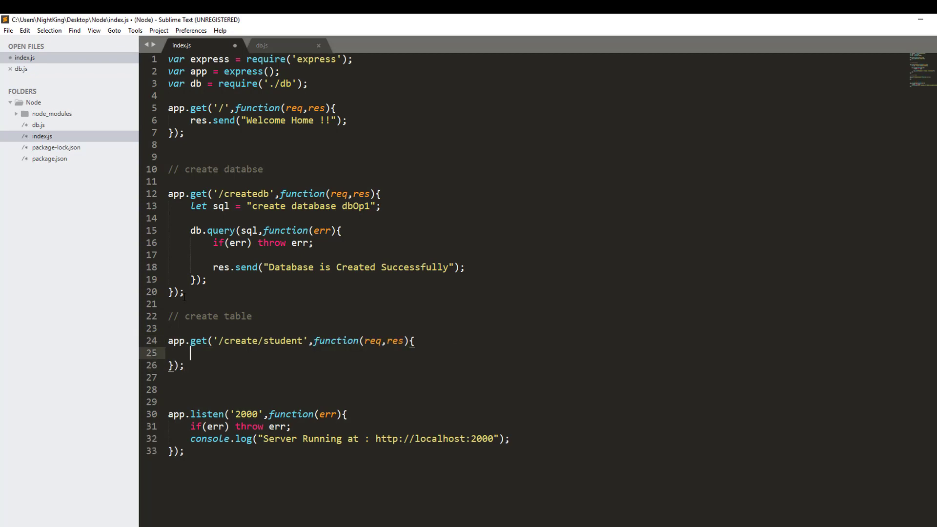
Step: Start the handler's SQL string let sql = "create table Student("
type("let")
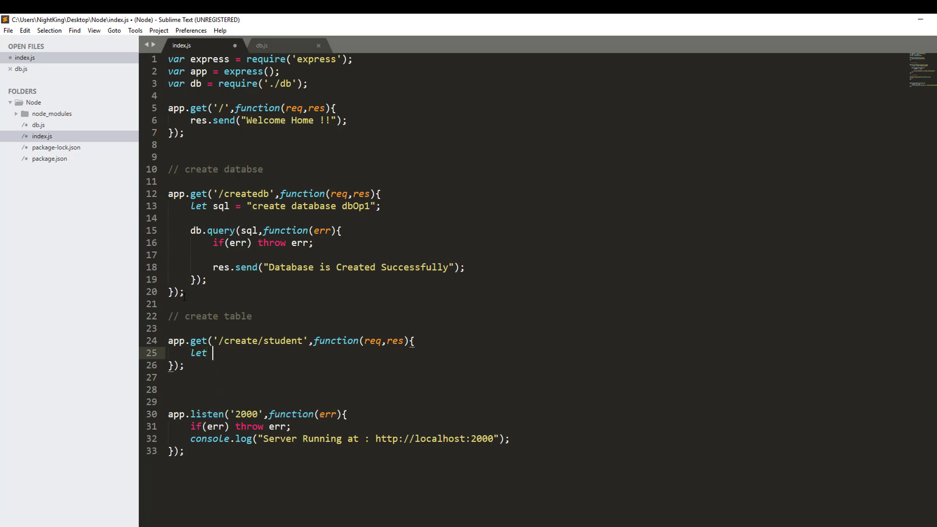
type("sql")
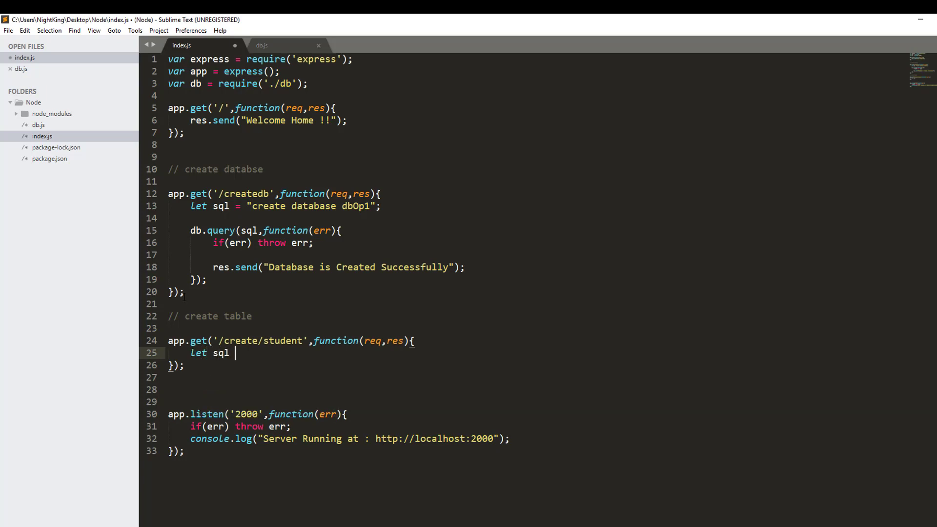
type("=")
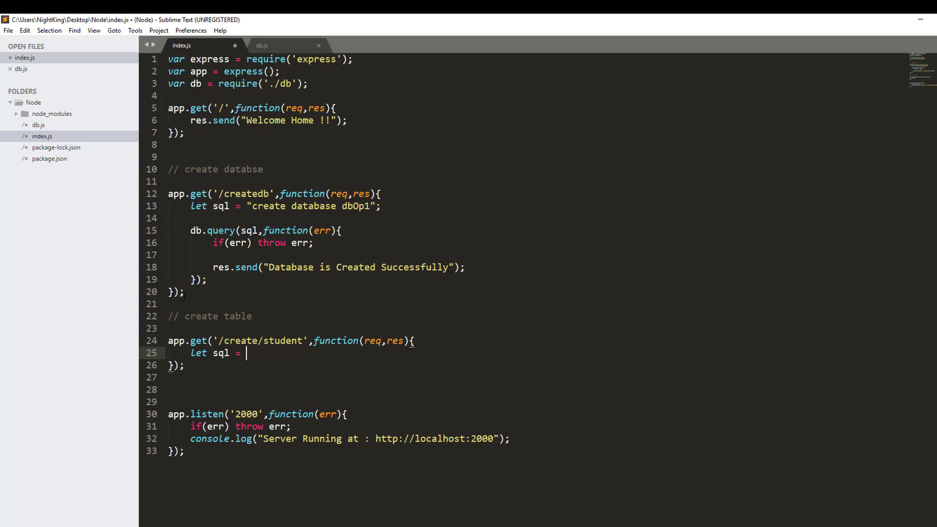
type("\"create table")
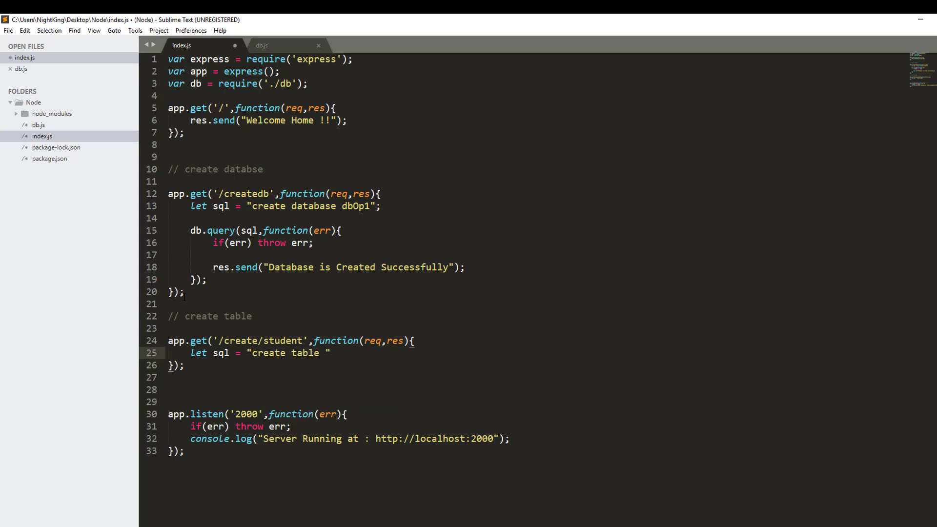
type("Student(\"")
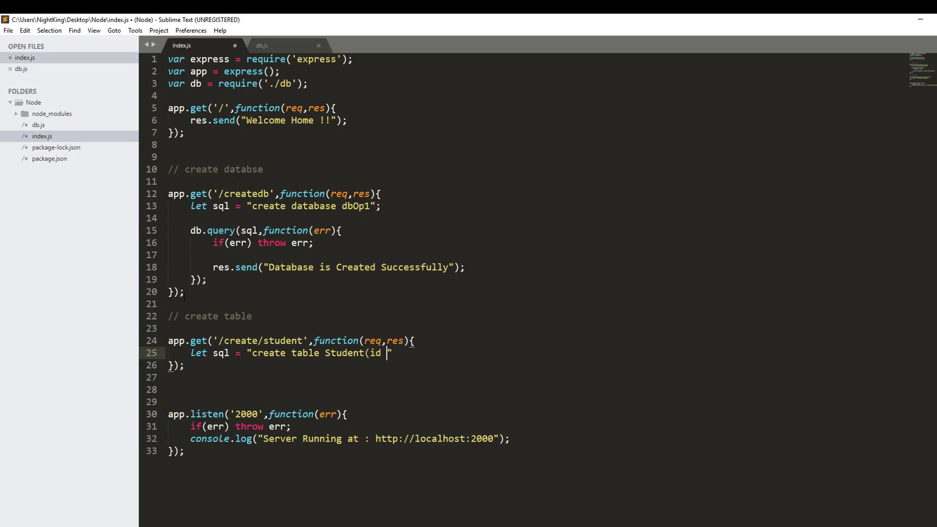
Step: Give Student columns id int primary key, name varchar(50), grade int and close the list
type("int,")
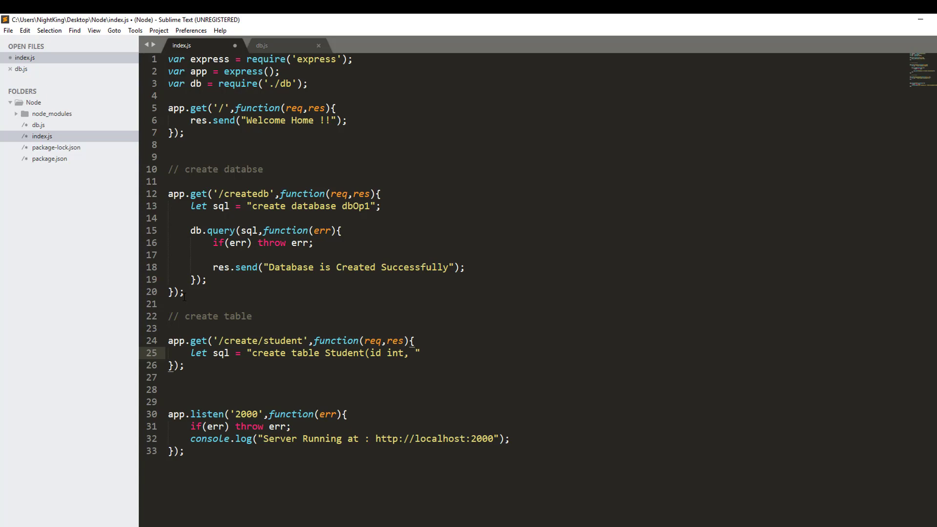
type("name va")
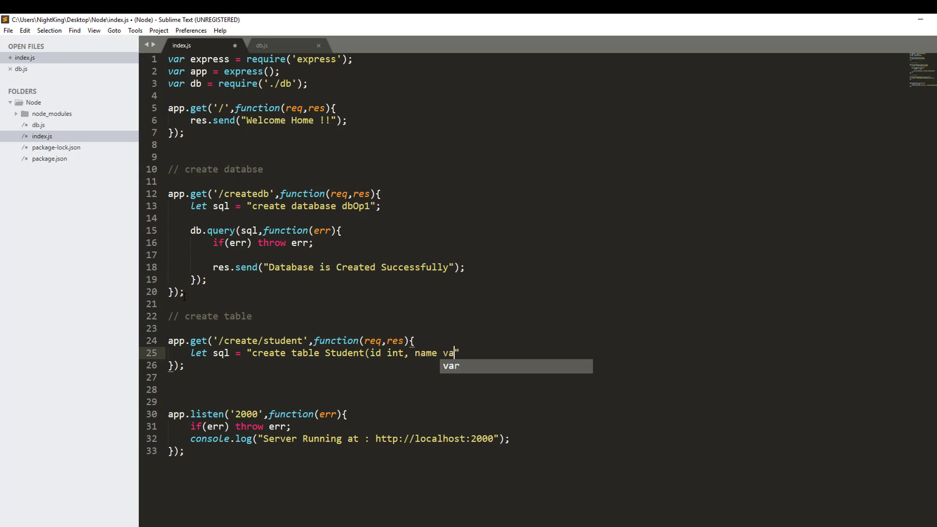
type("rchar(")
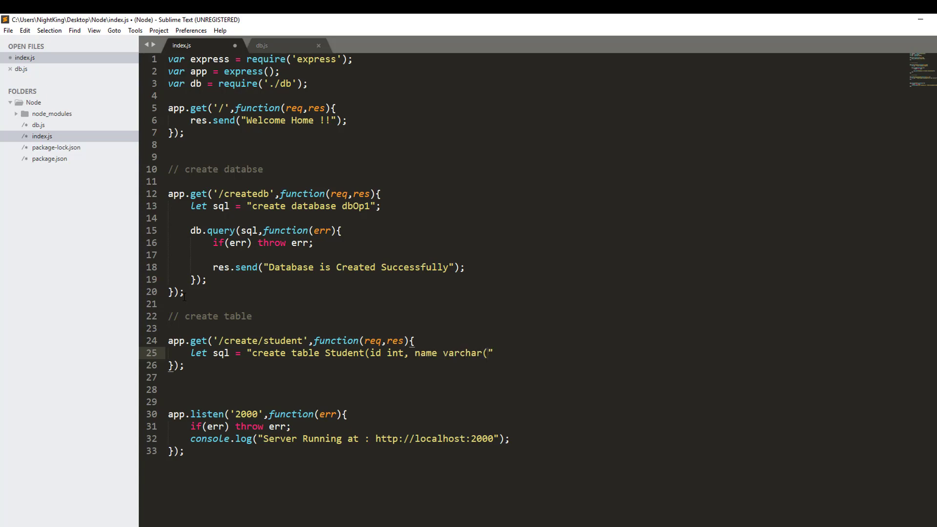
type("50),")
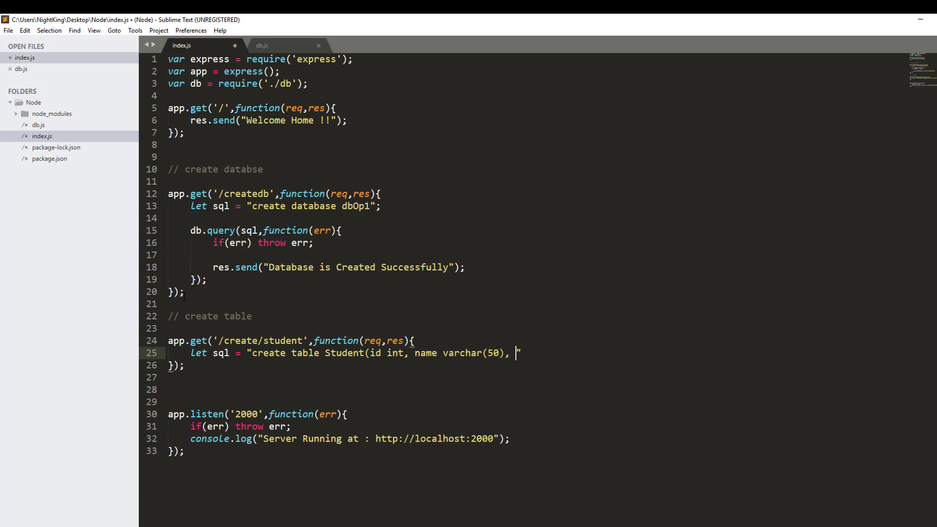
type("grade")
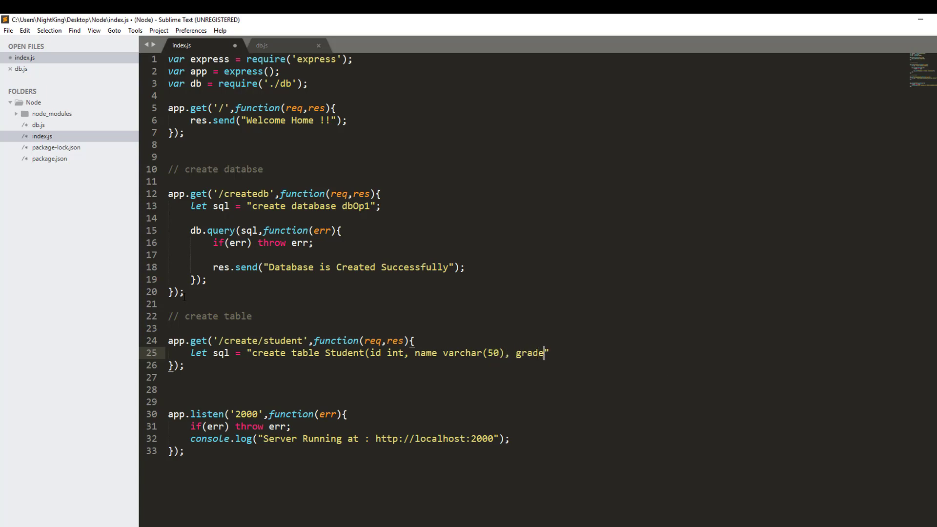
type("\" \"")
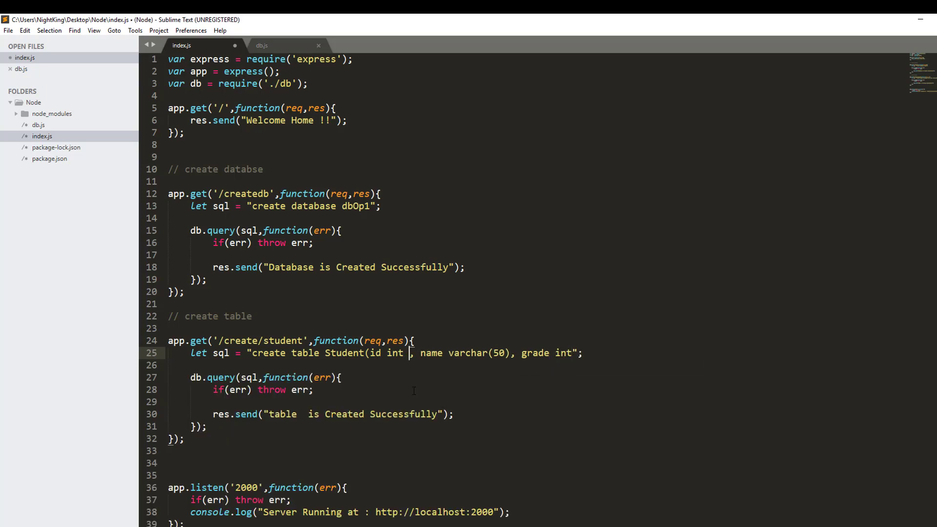
type("primary ke")
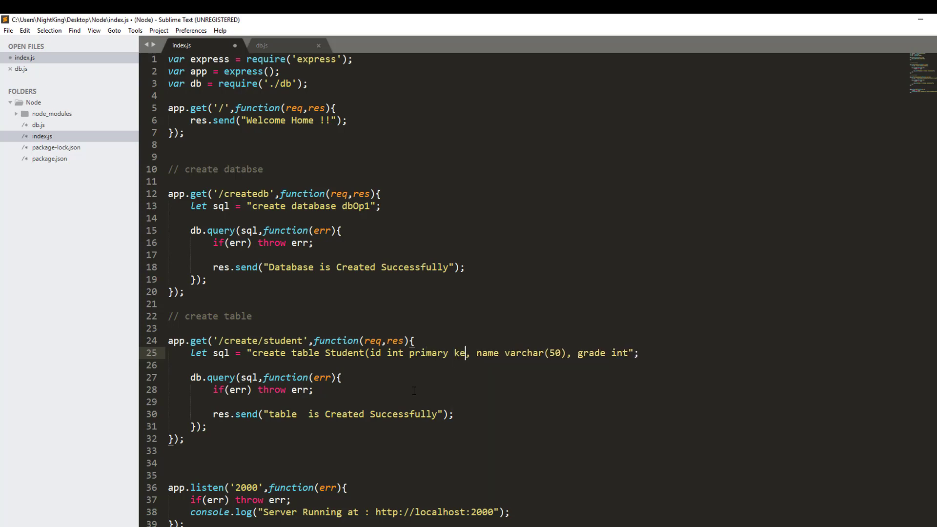
type("y")
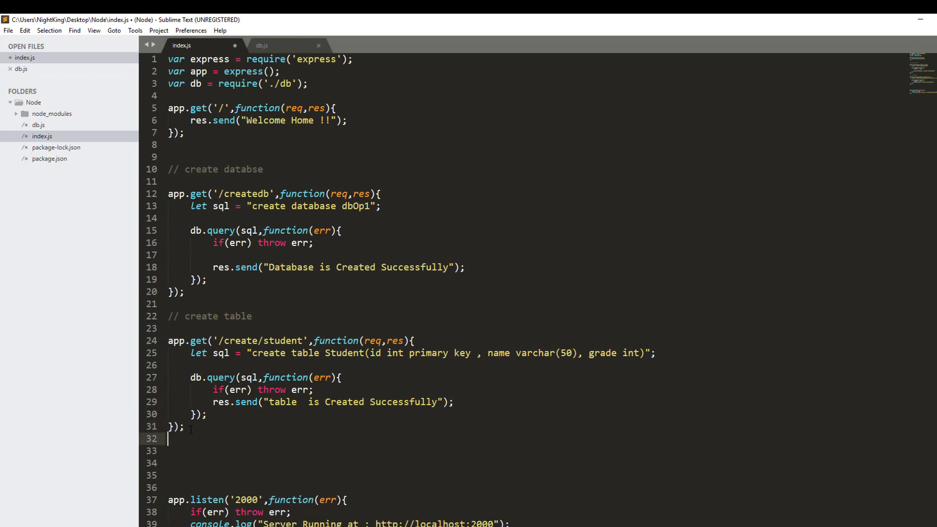
Step: Add an '// insert data' section with a copied route renamed /insert/student, its SQL string emptied
type("// insert d")
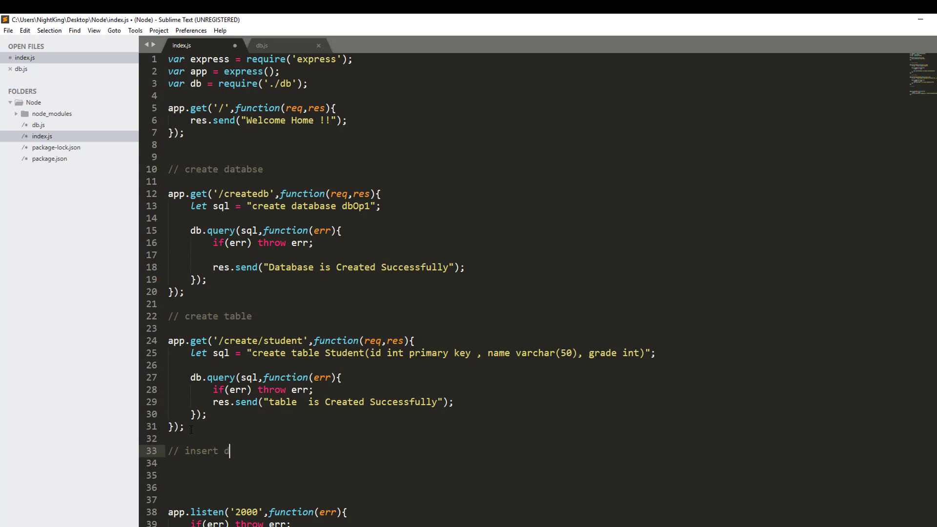
type("ata")
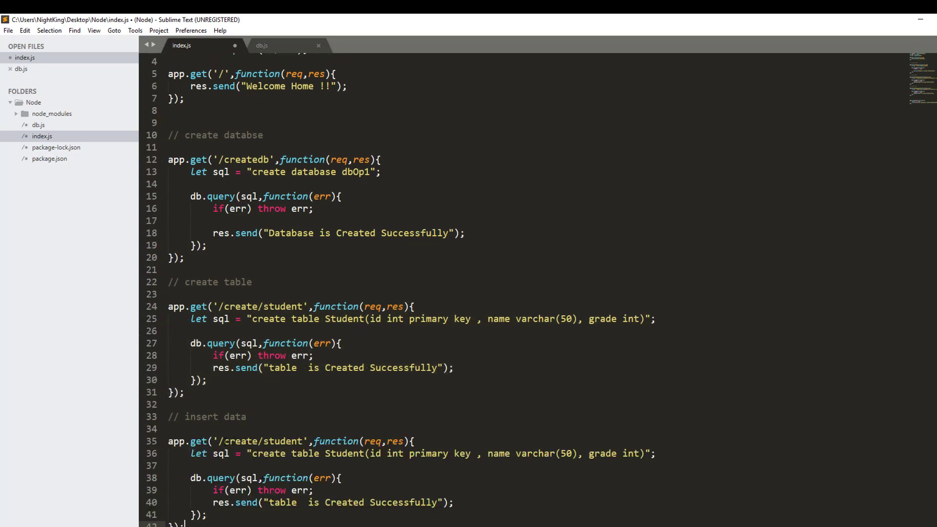
double_click(239, 441)
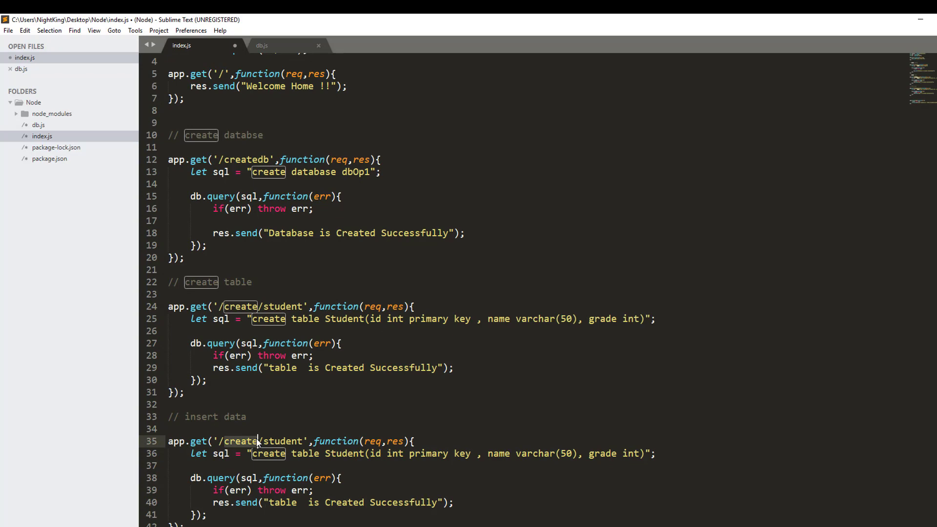
type("insert")
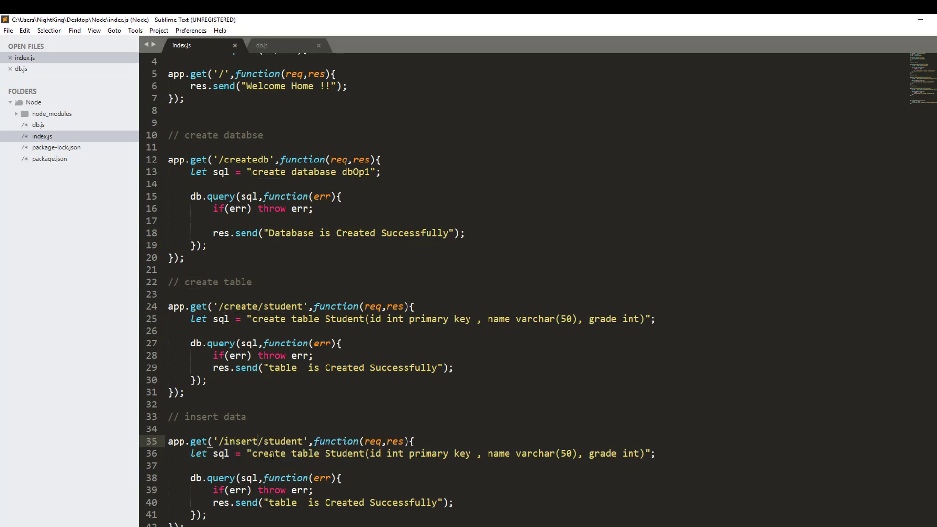
scroll("down", 3)
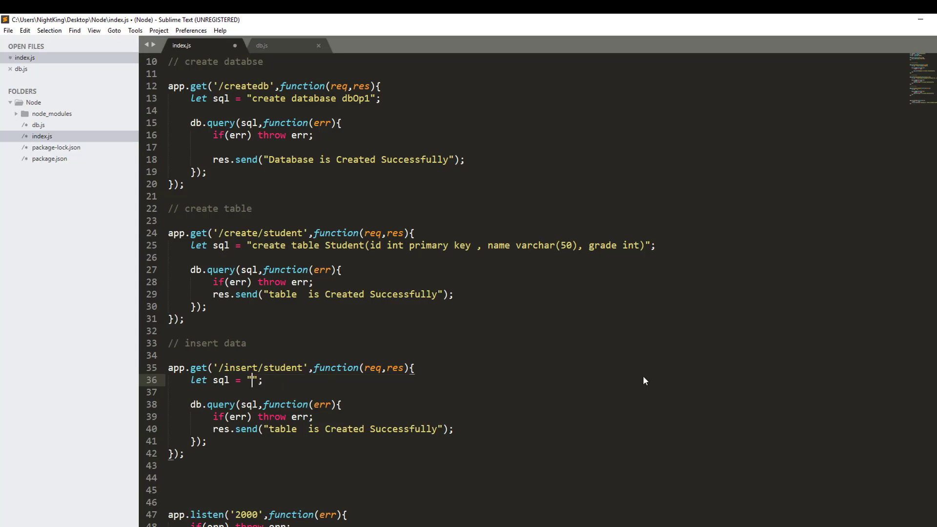
Step: Write the SQL insert into student values(1,'Bikash', in the /insert/student route
type("insert int")
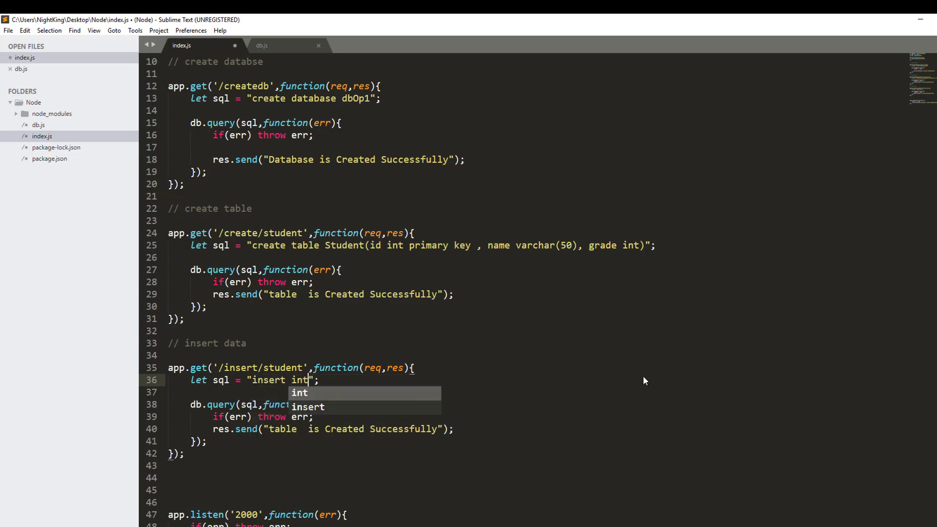
type("into student(")
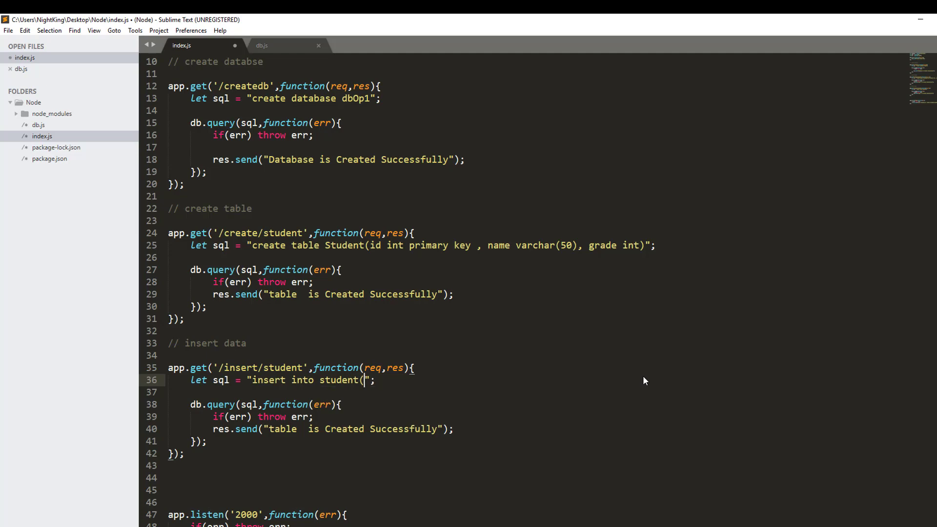
type("values")
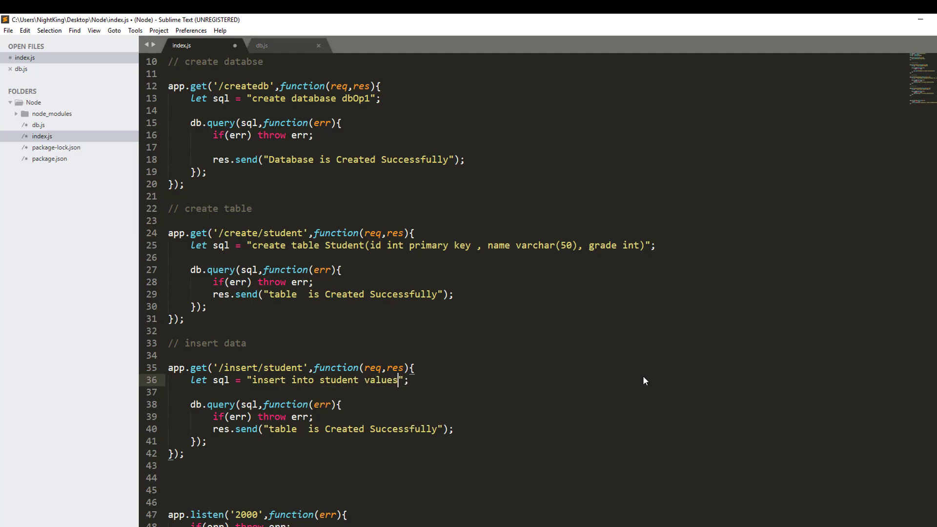
type("(1")
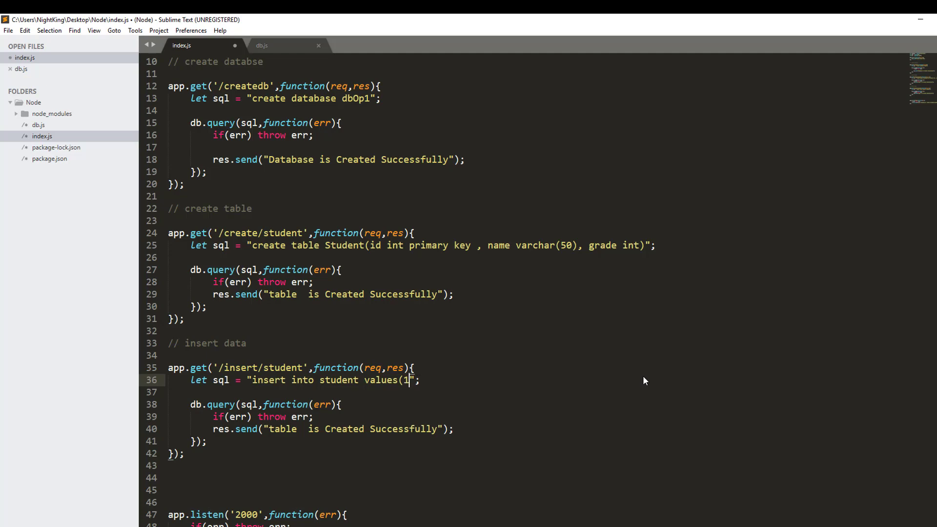
type(",'")
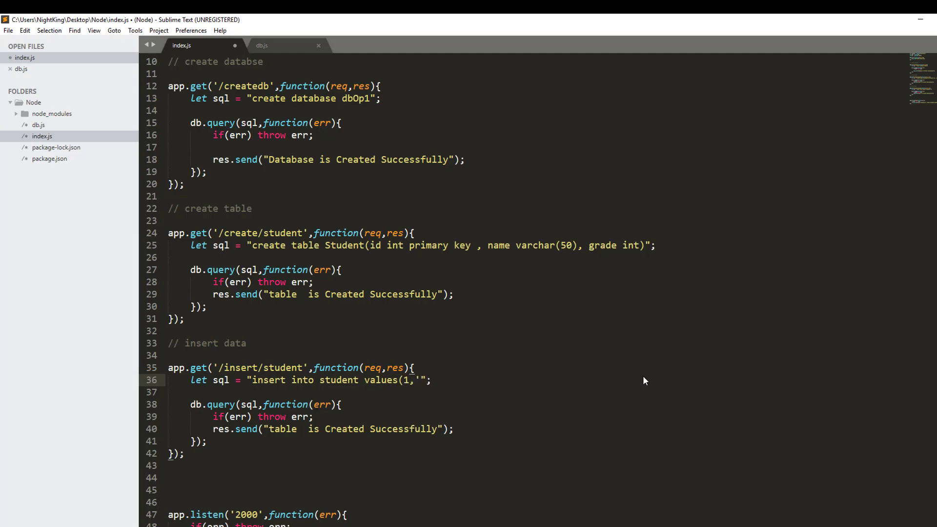
type("Bi")
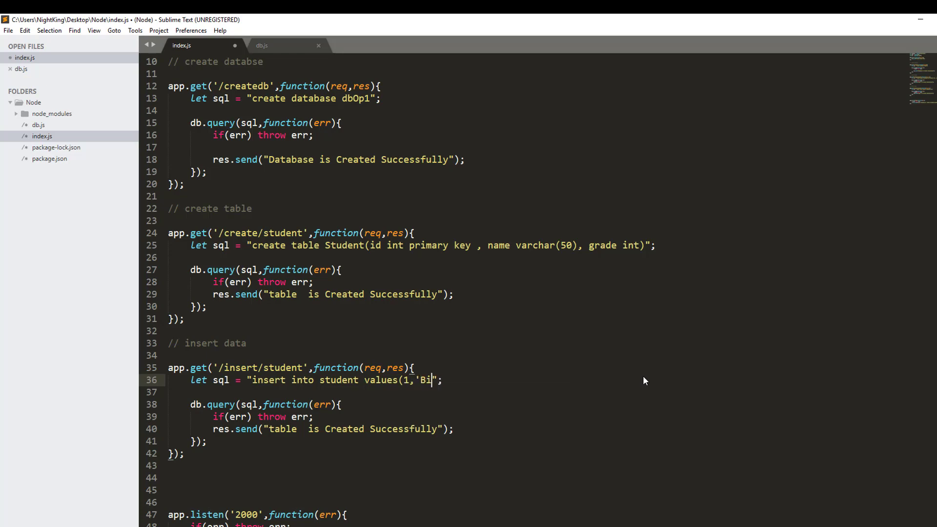
type("kash',")
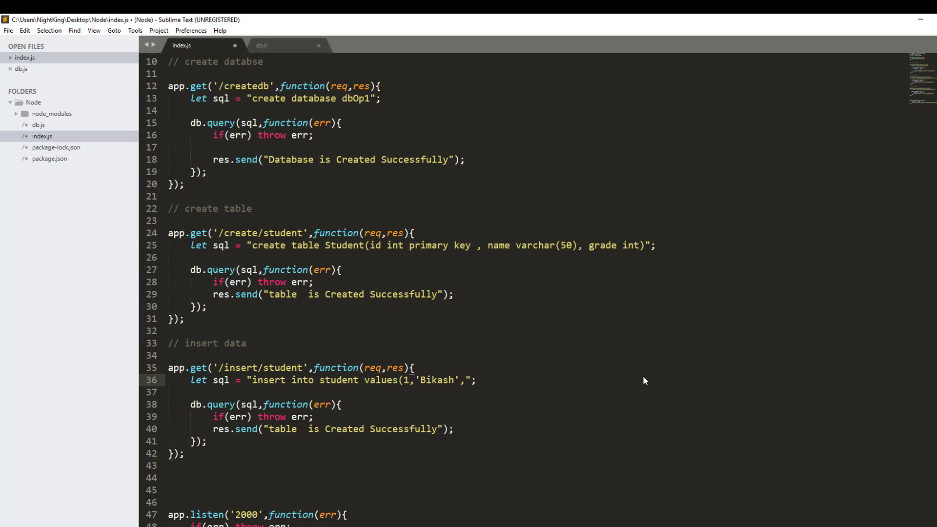
Step: Complete the values with grade 5, change the reply to 'Student inserted successfully', and save
type("'")
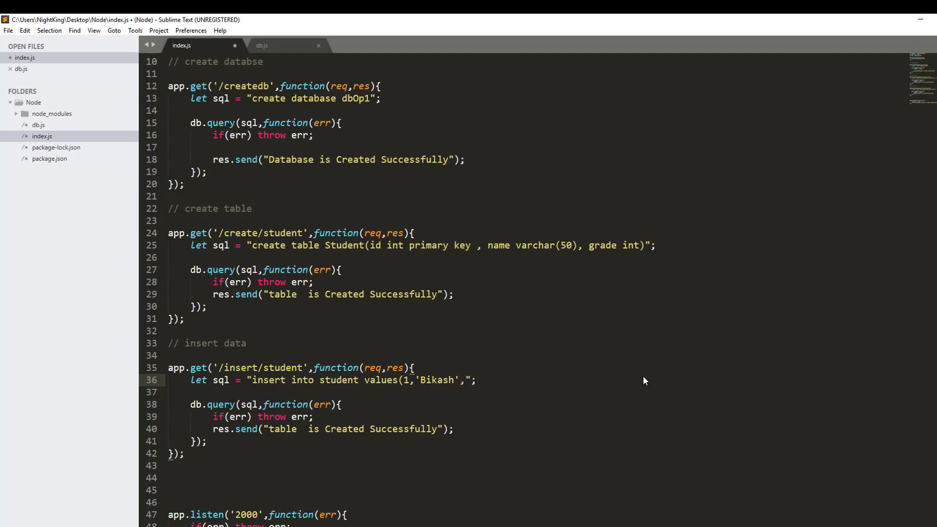
type("5")
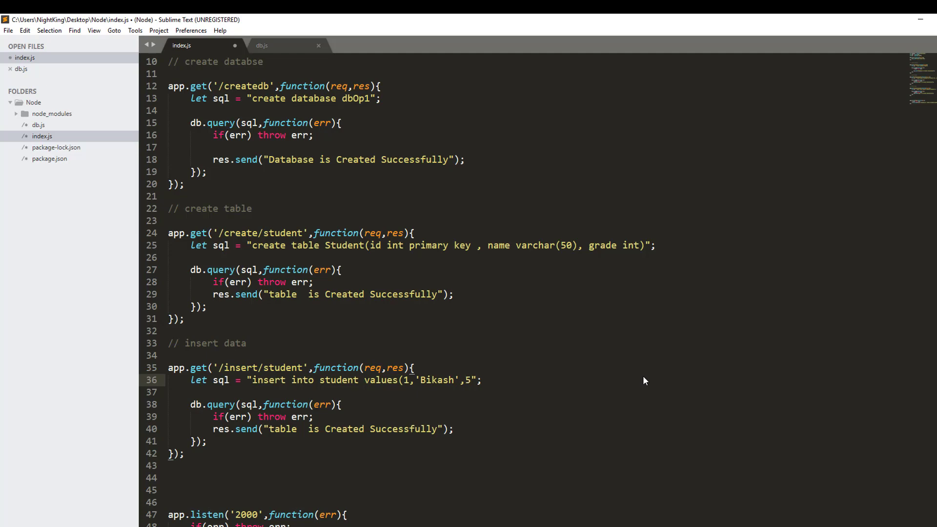
type(")")
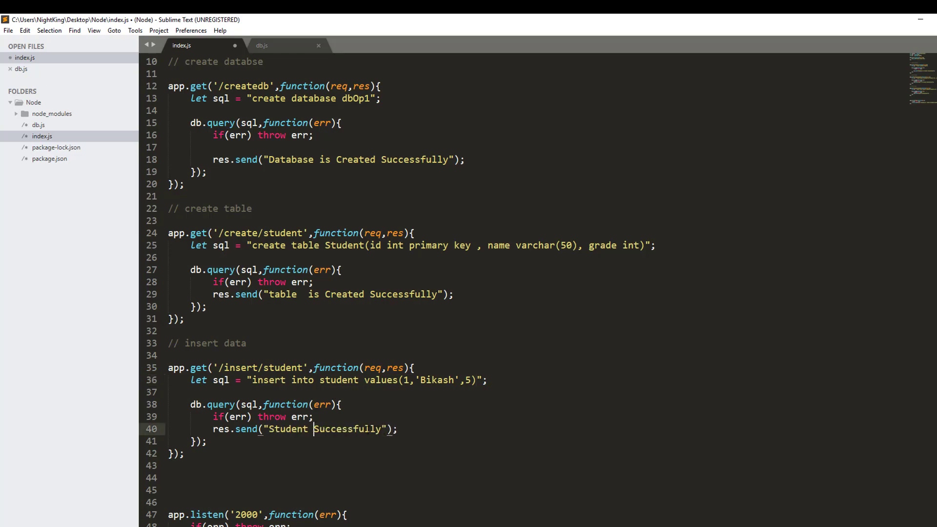
type("inserted")
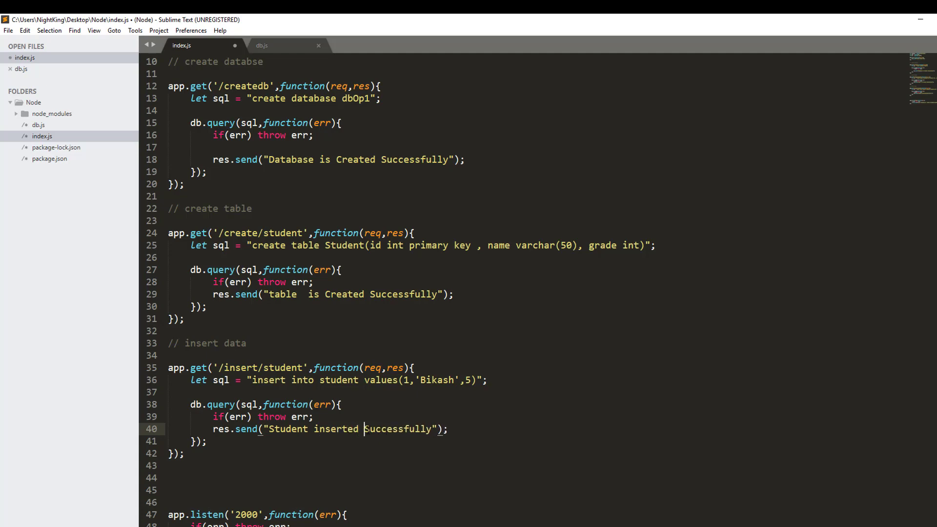
type("successfully")
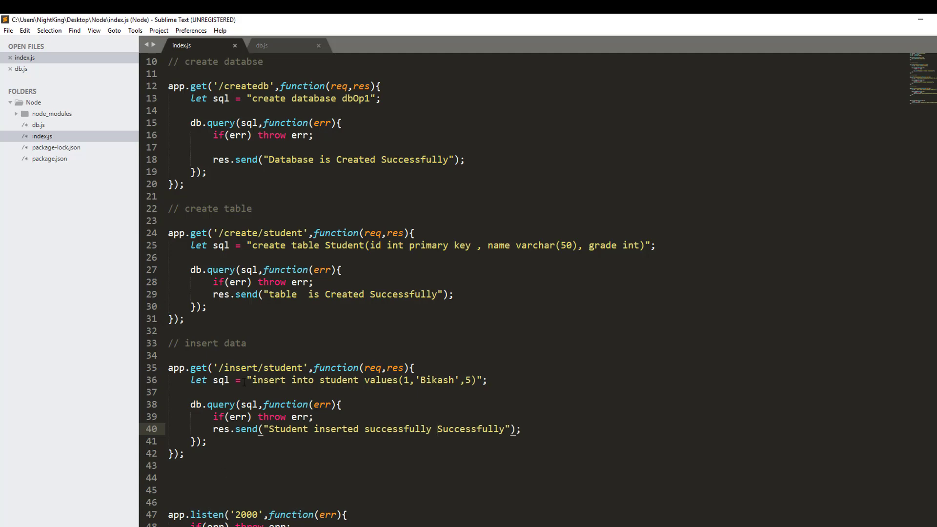
Step: Start the Apache server in XAMPP beside the running MySQL
left_click(436, 429)
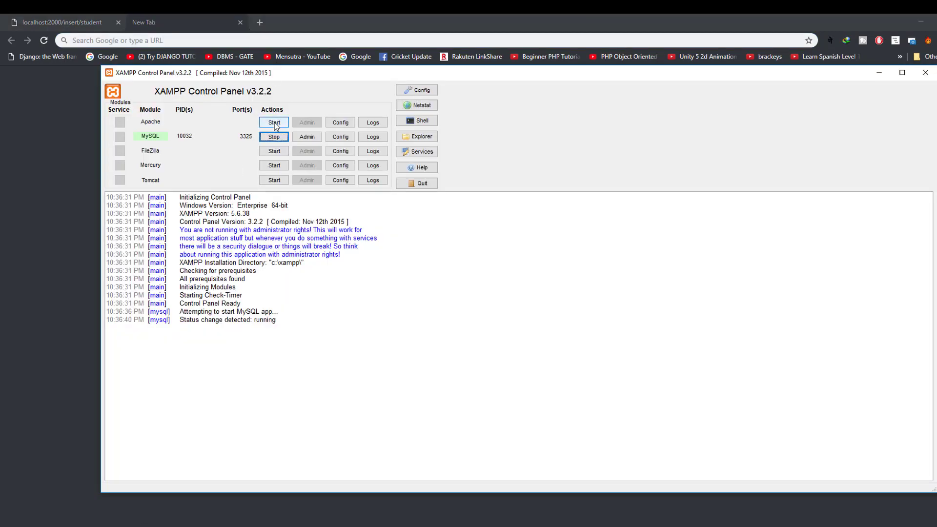
left_click(273, 122)
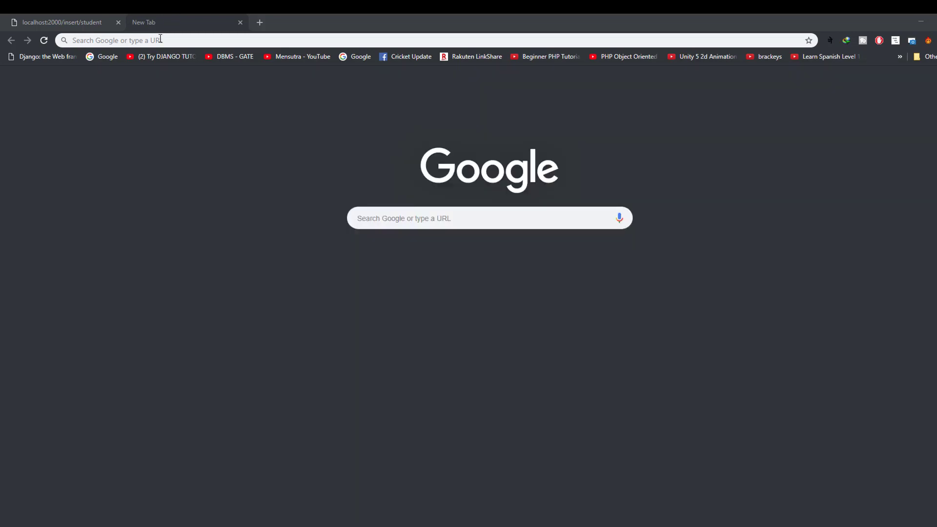
Step: Browse localhost/phpmyadmin to dbop1's student table showing row 1, Bikash, 5
type("localhost/phpmyadmin/")
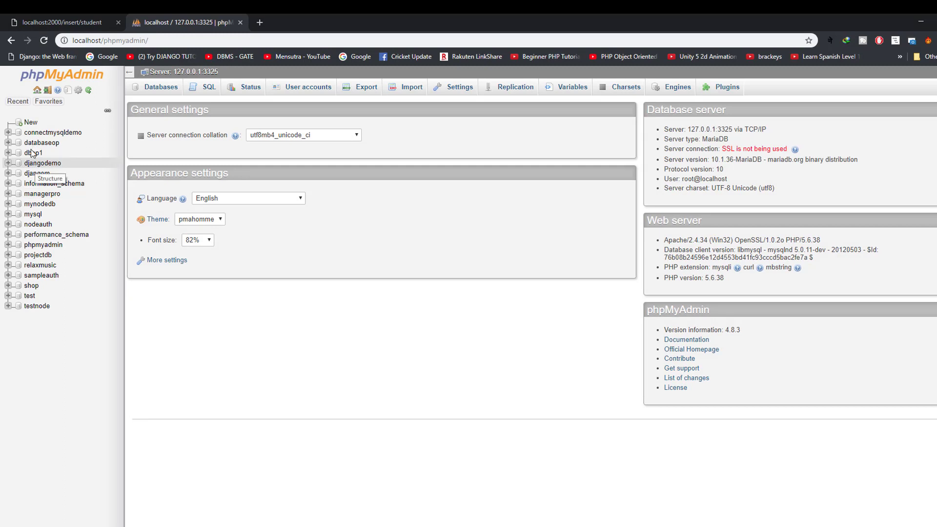
left_click(34, 153)
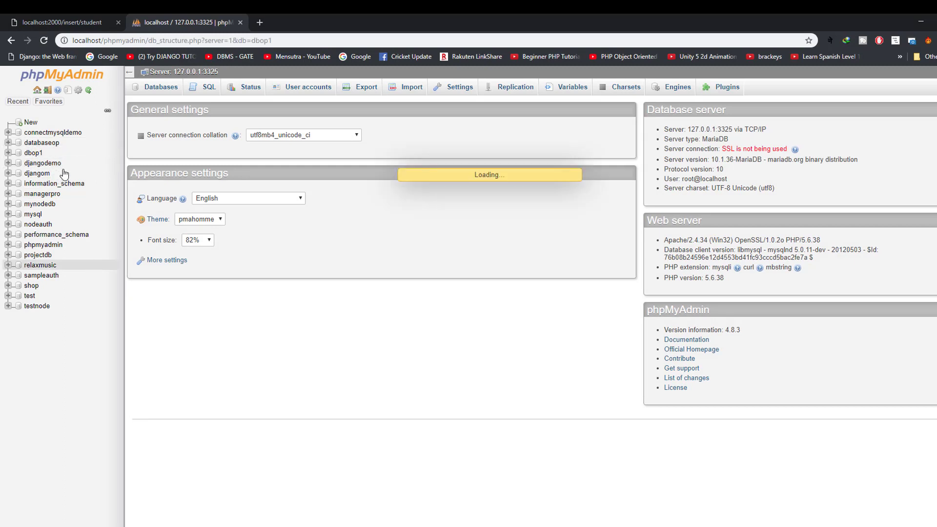
mouse_move(34, 153)
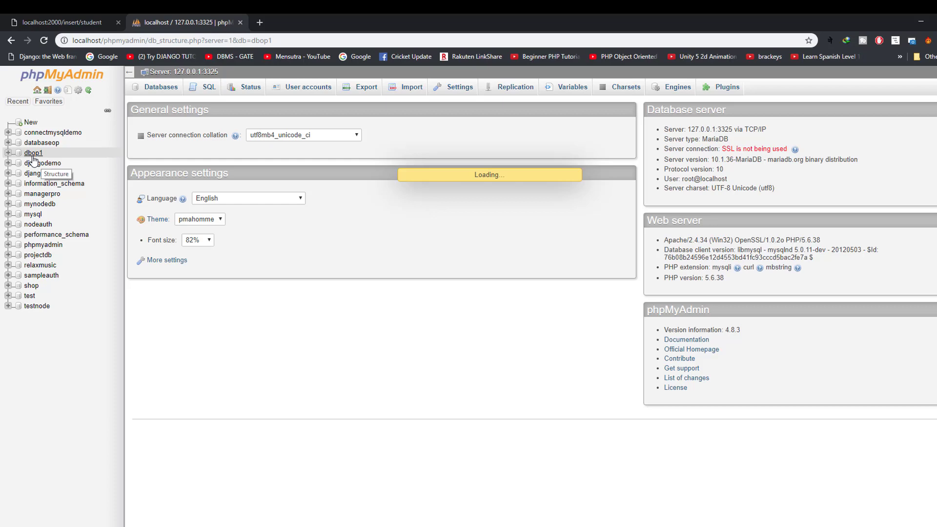
left_click(34, 153)
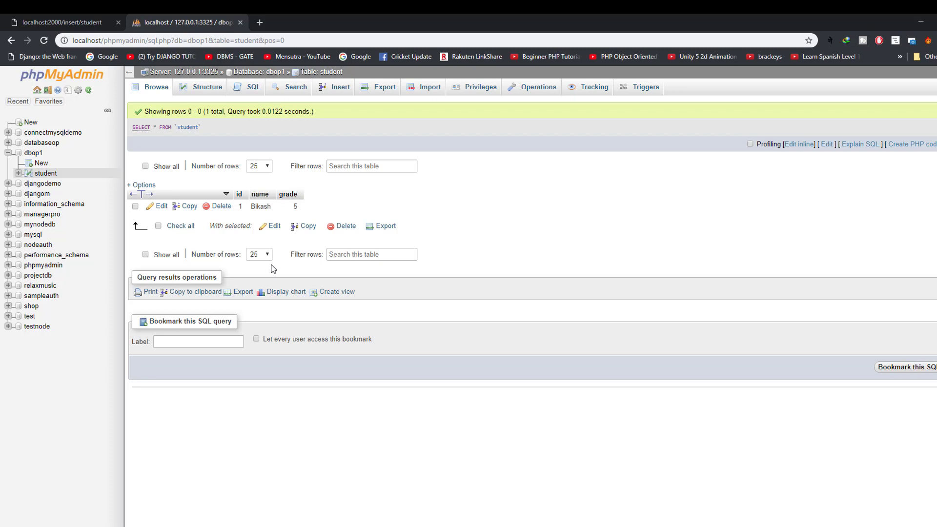
mouse_move(243, 291)
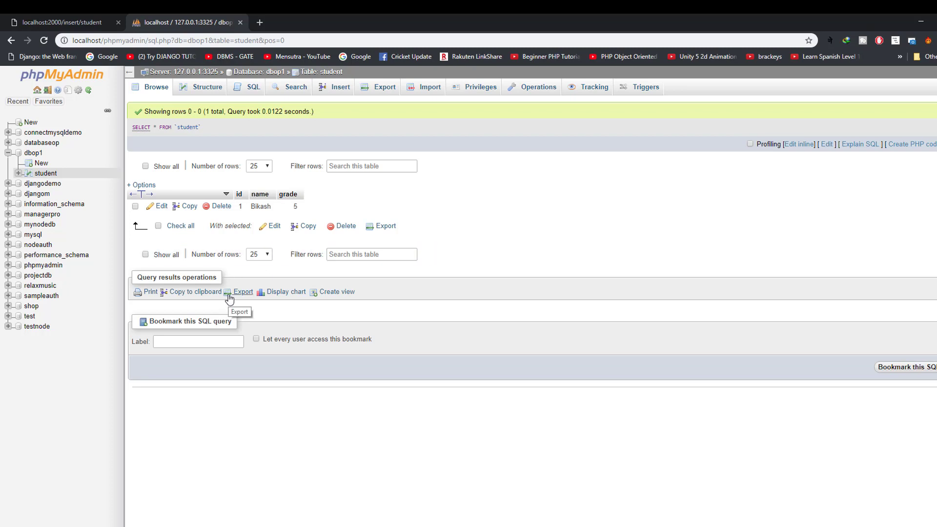